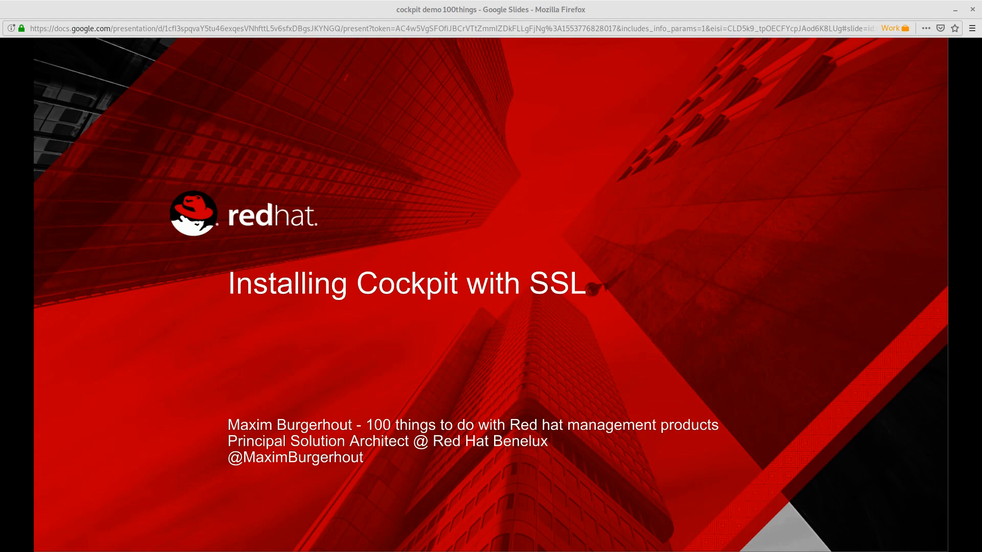
mouse_move(278, 143)
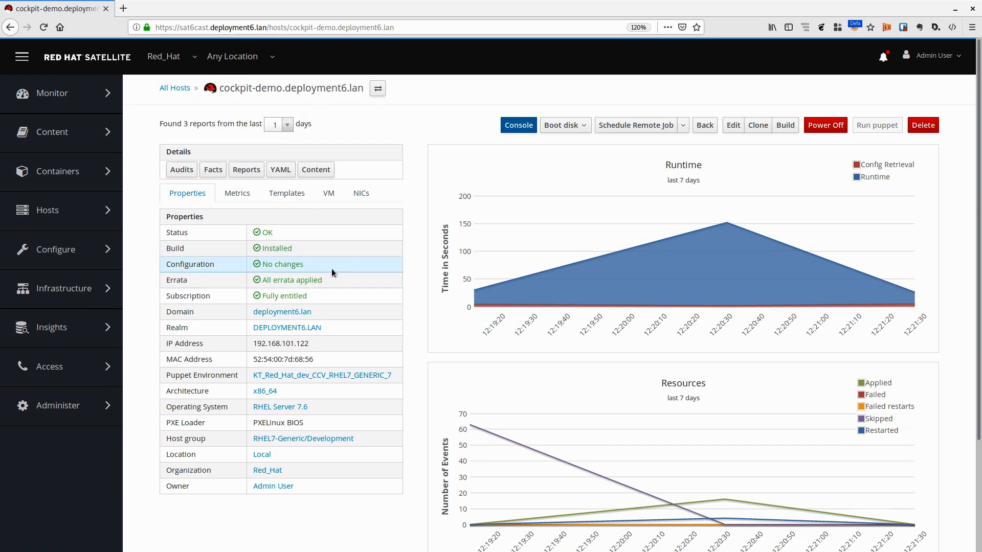
mouse_move(336, 274)
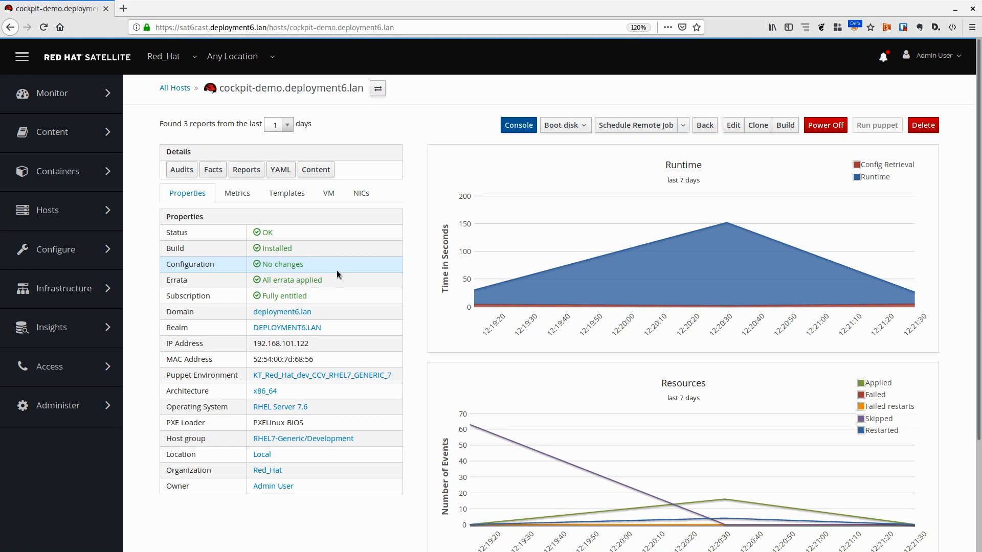
mouse_move(340, 272)
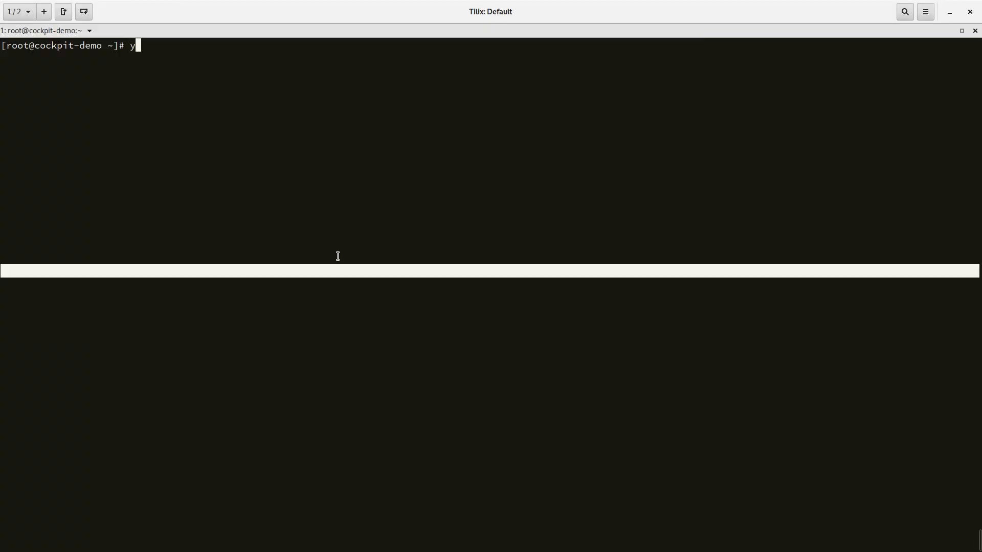
Run yum -y install cockpit and let the install complete with its 11 dependencies.
type("um -y install cockpit")
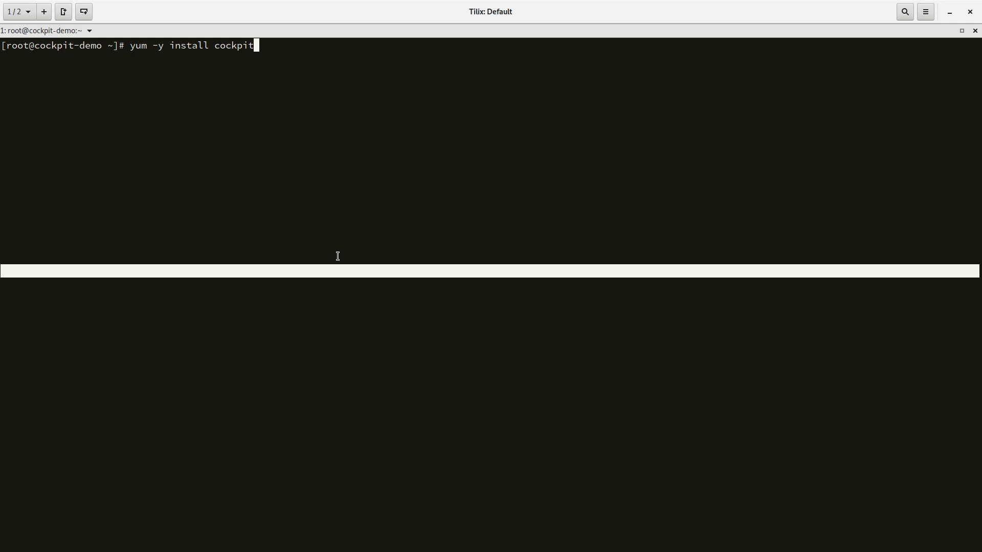
key("Return")
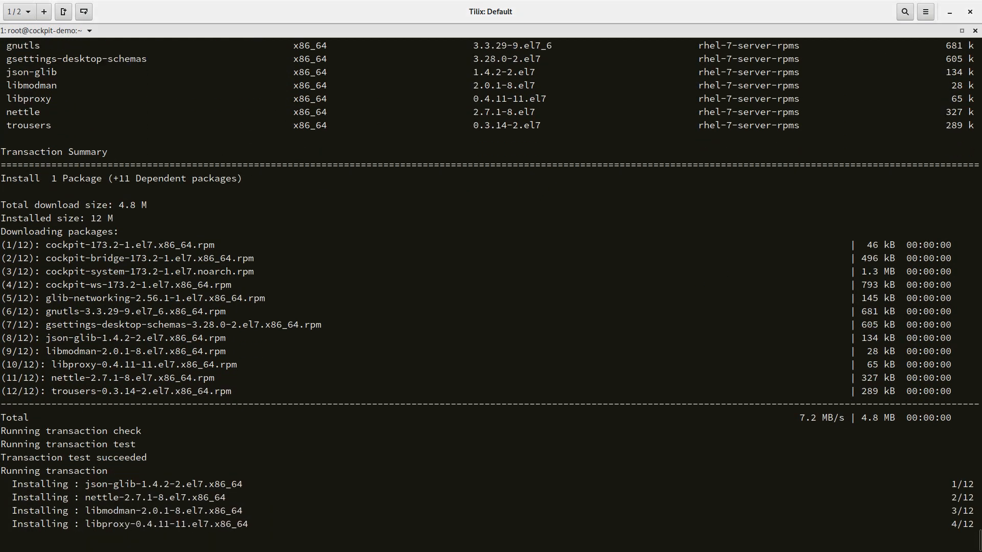
scroll("down", 3)
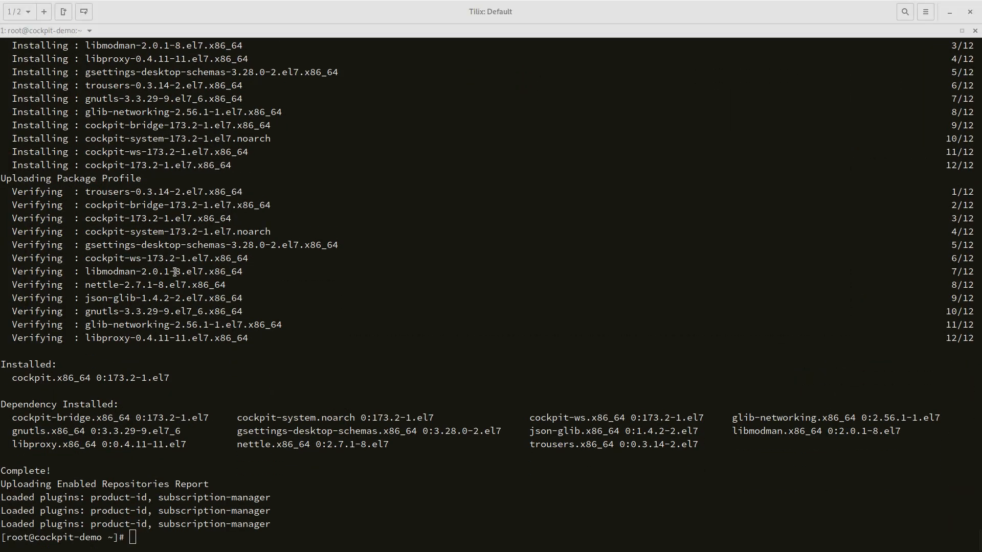
mouse_move(286, 378)
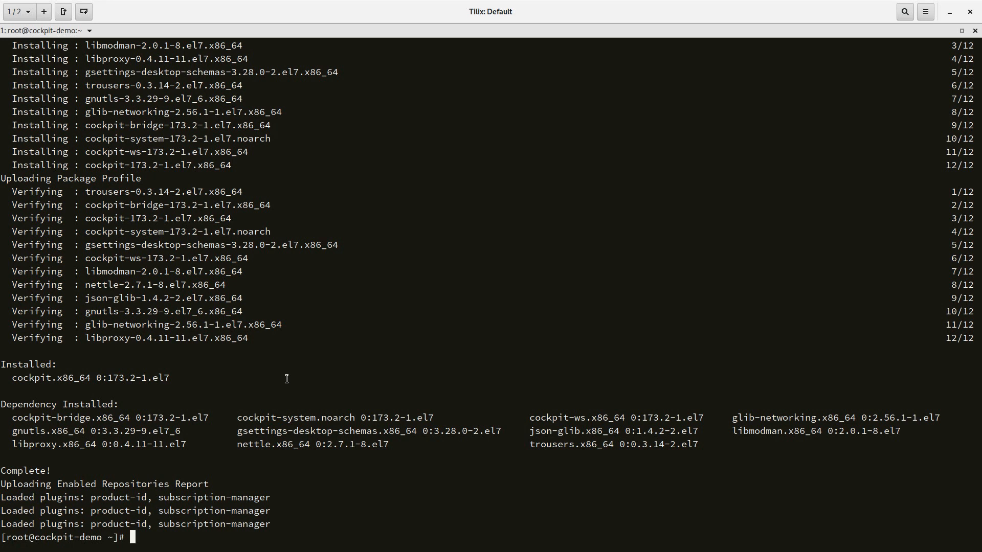
Allow the cockpit service through the firewall now and with --permanent.
type("fir")
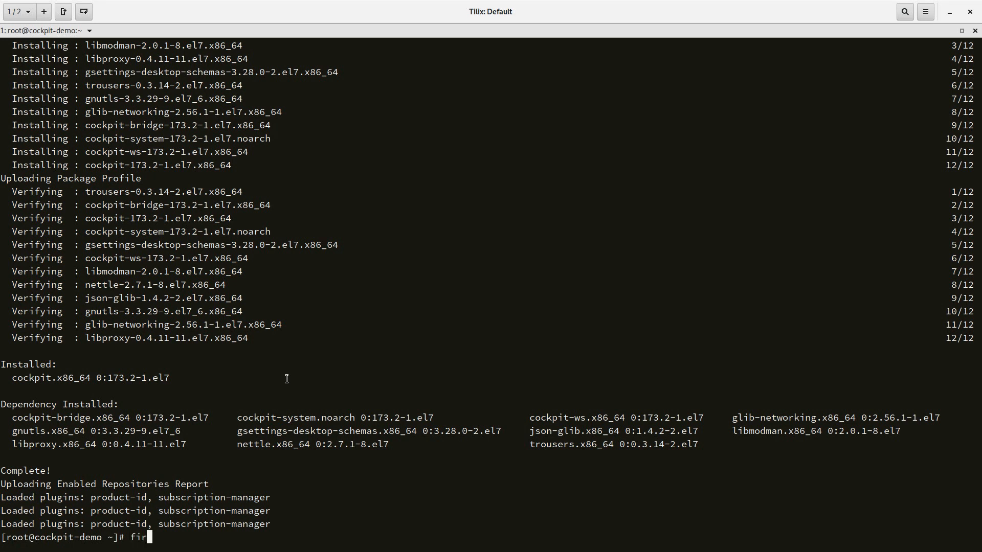
type("ewall-cmd -")
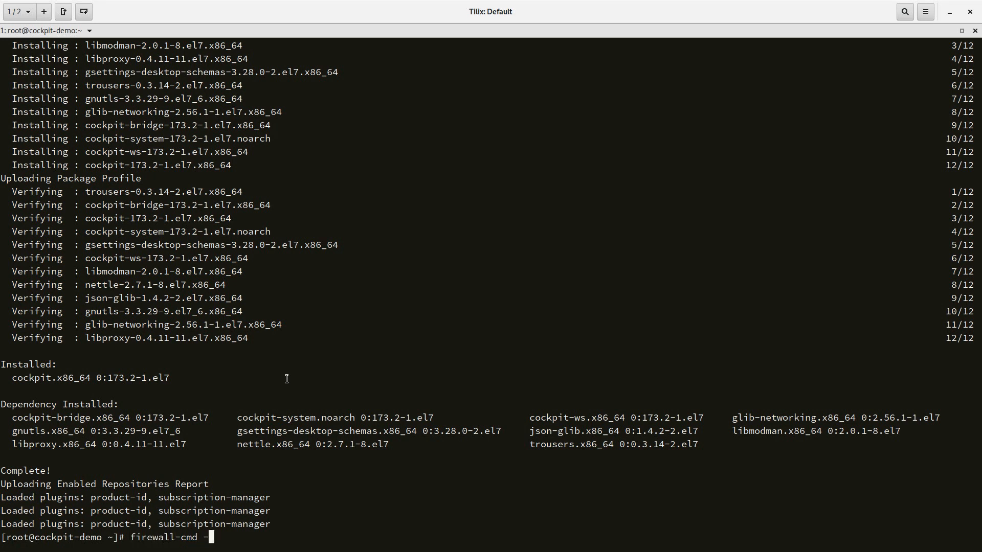
type("-add-")
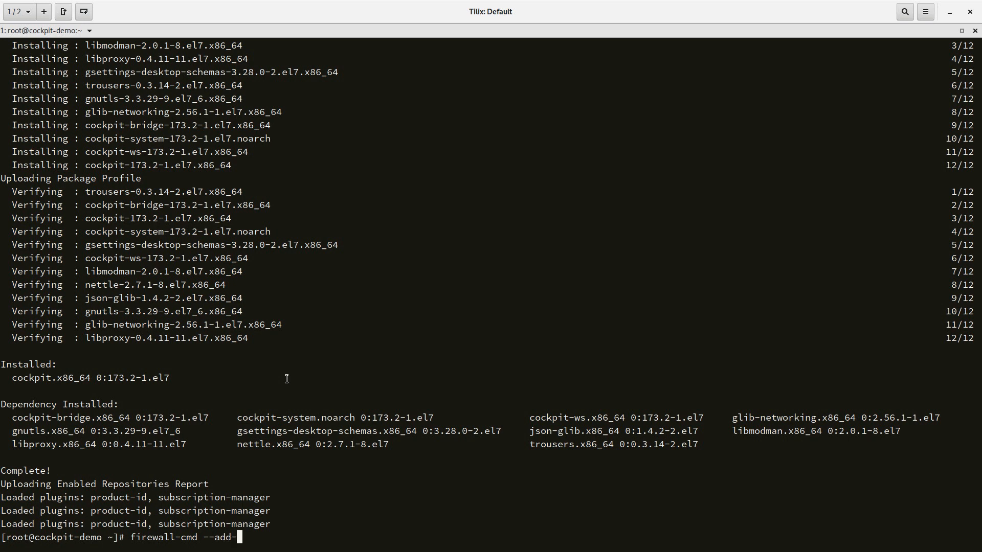
type("service=co")
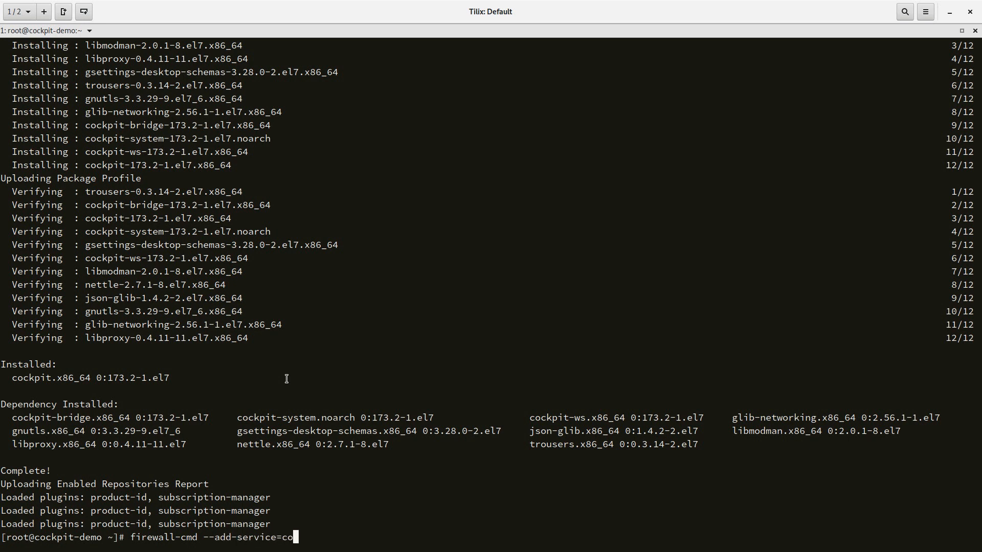
key("Return")
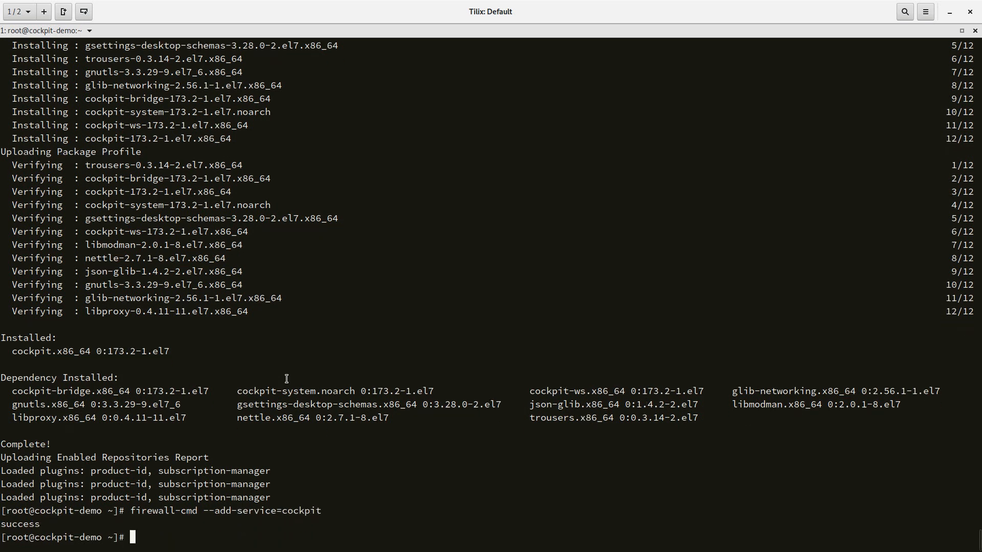
type("firewall-cmd --add-service=cockpit --per")
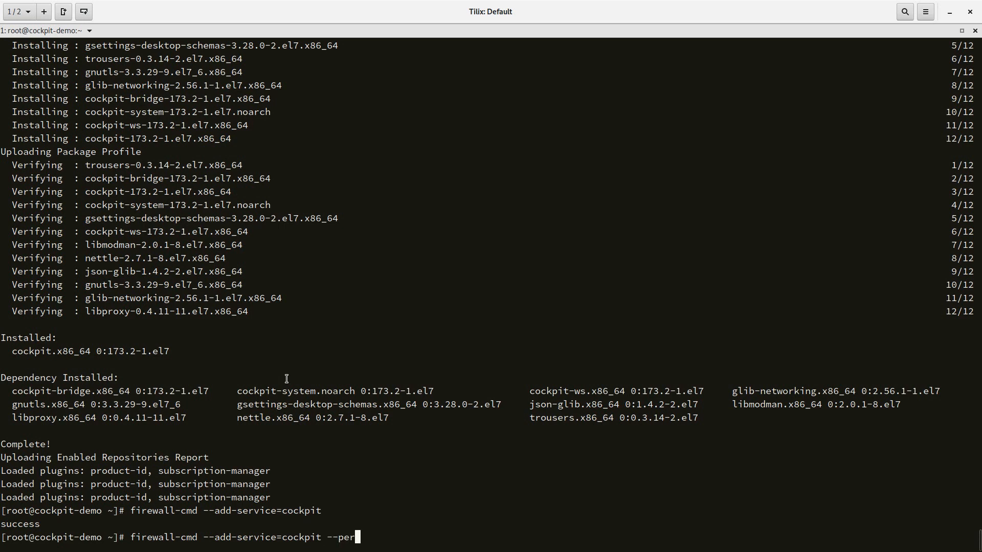
key("Return")
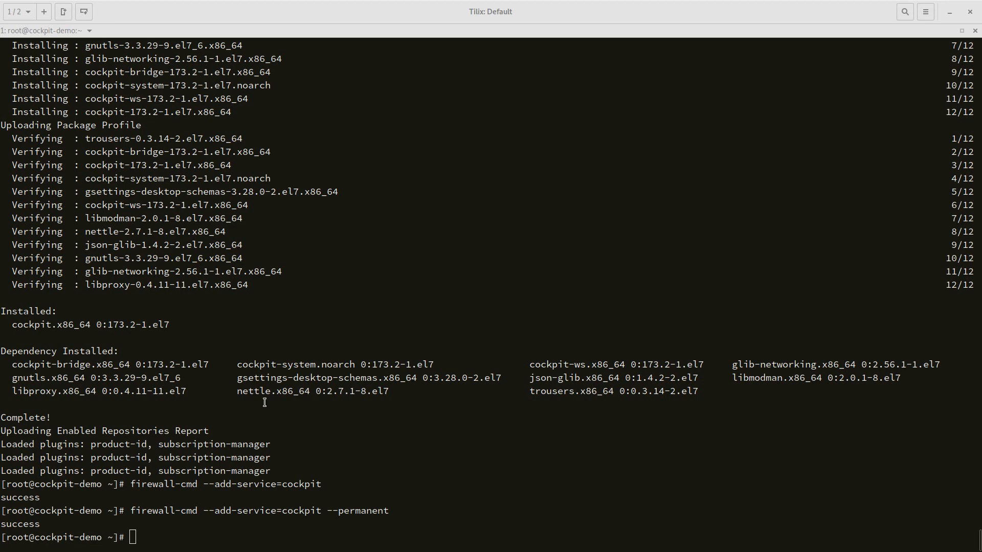
Enable and start cockpit.socket with systemctl enable --now.
type("systemc")
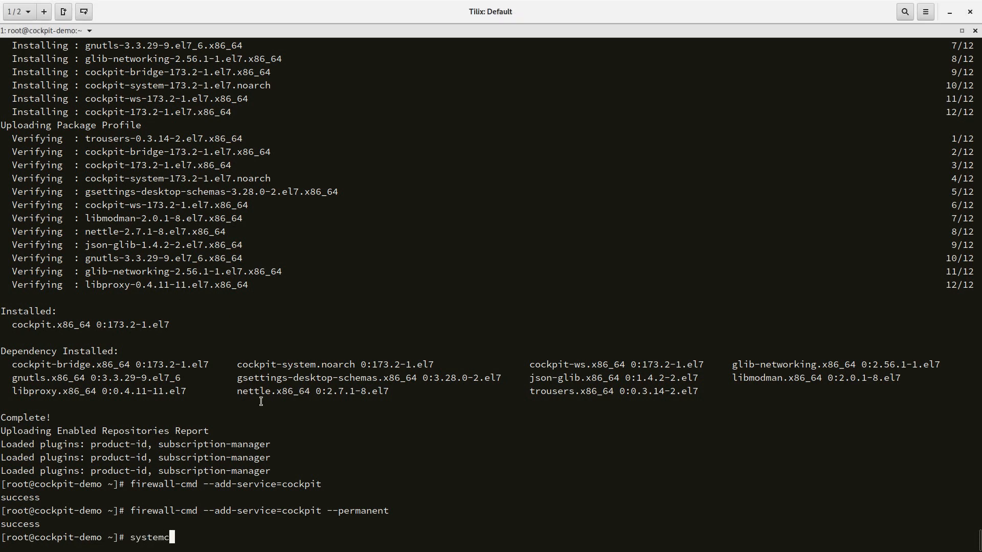
type("t")
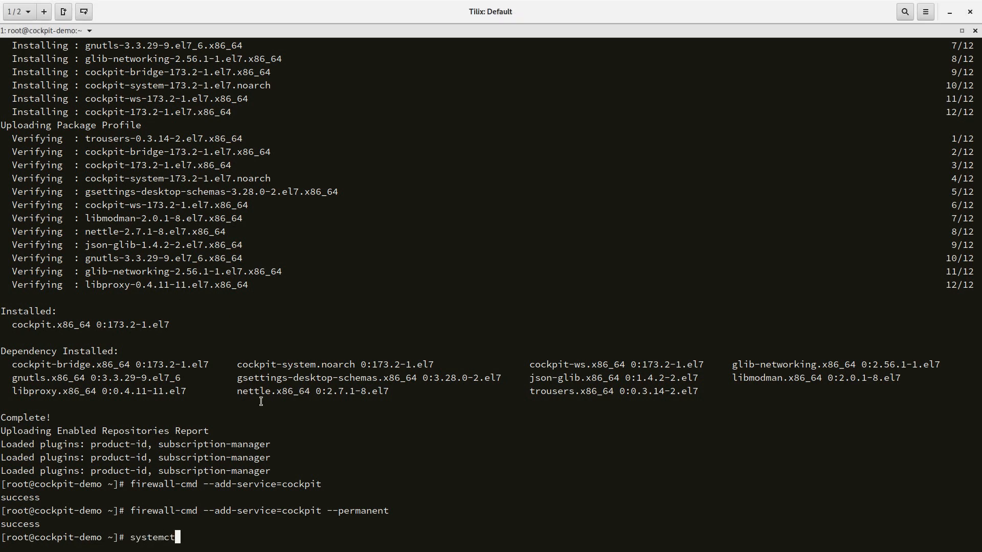
type("l")
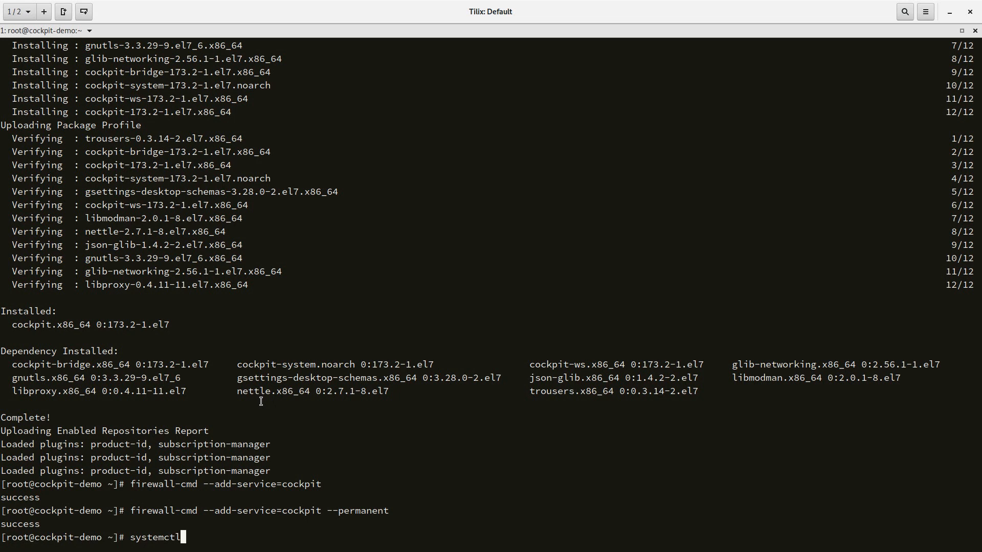
type("enab")
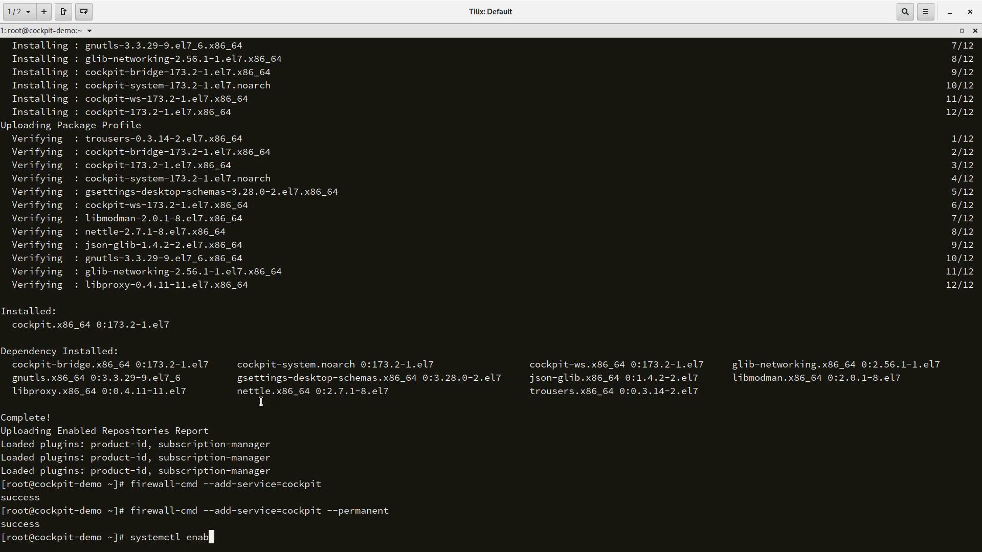
type("le --now")
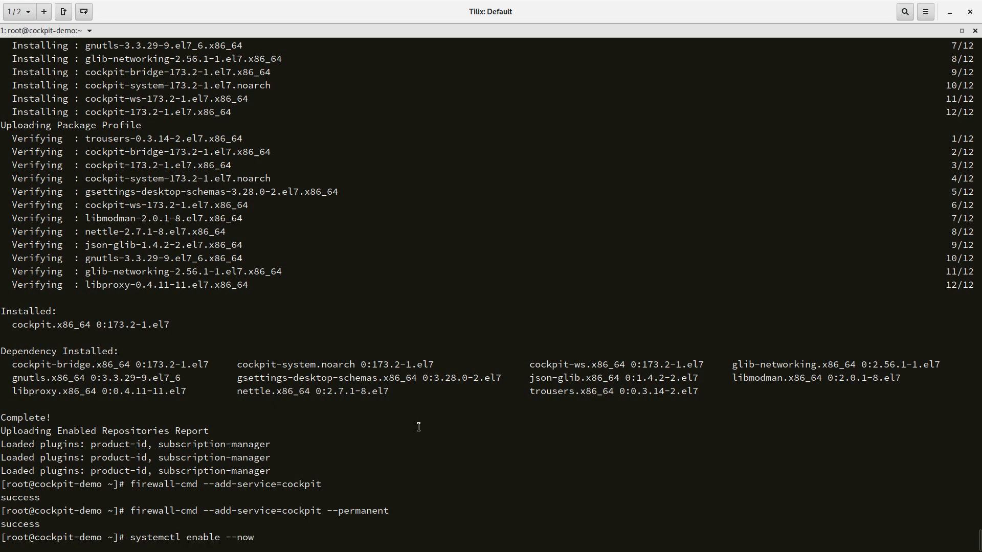
type("/usr/lib/systemd/system/cockpit.socket")
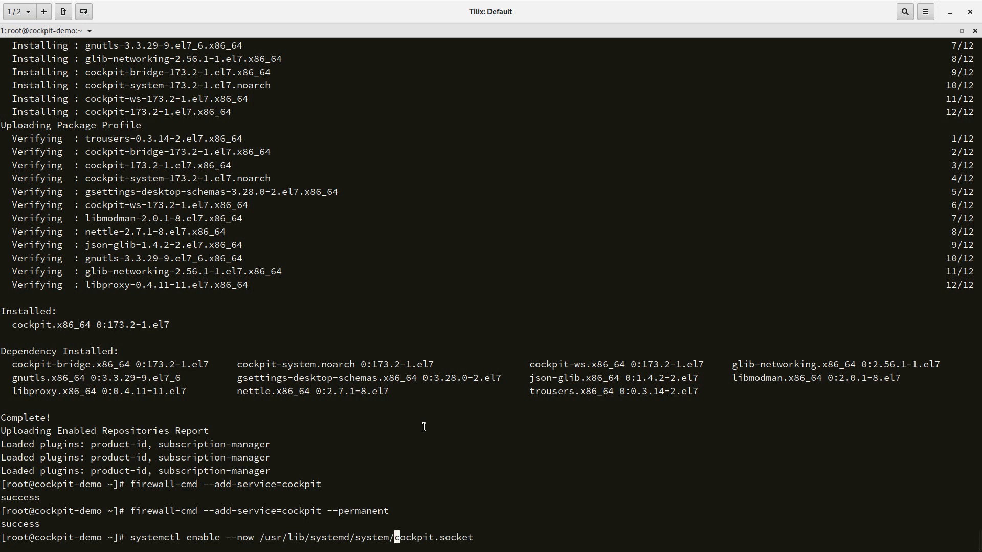
key("Return")
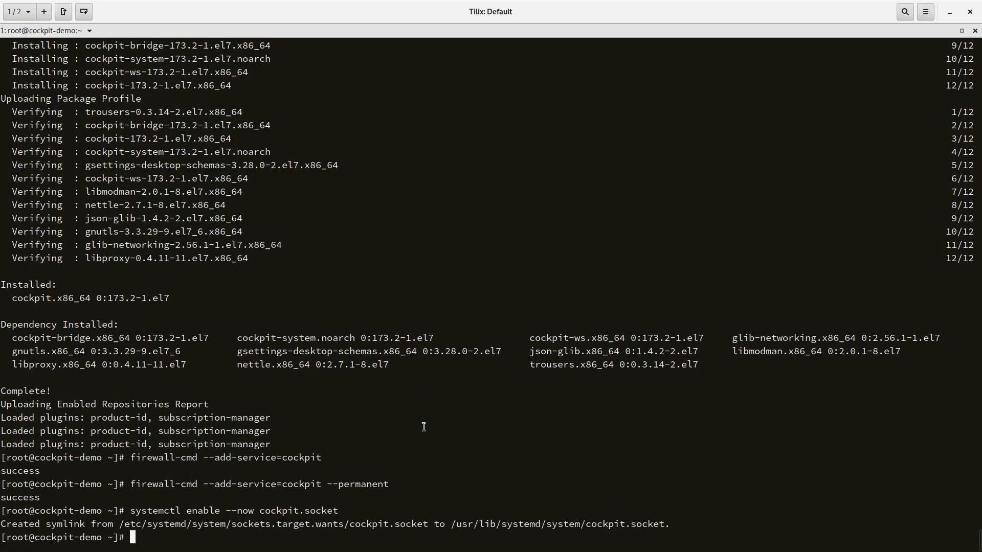
mouse_move(143, 353)
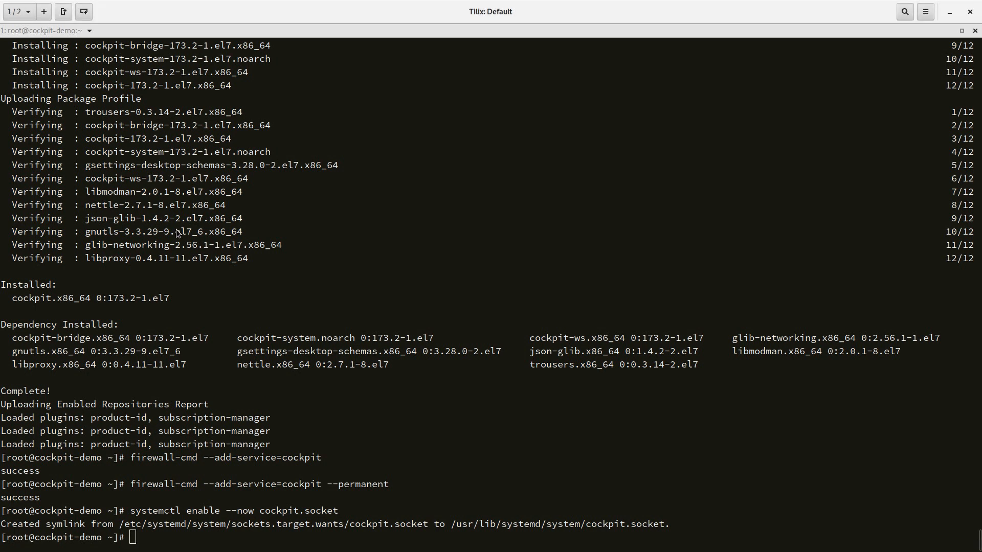
Switch to Firefox and show the secure-connection site information for sat6cast.deployment6.lan.
key("alt+Tab")
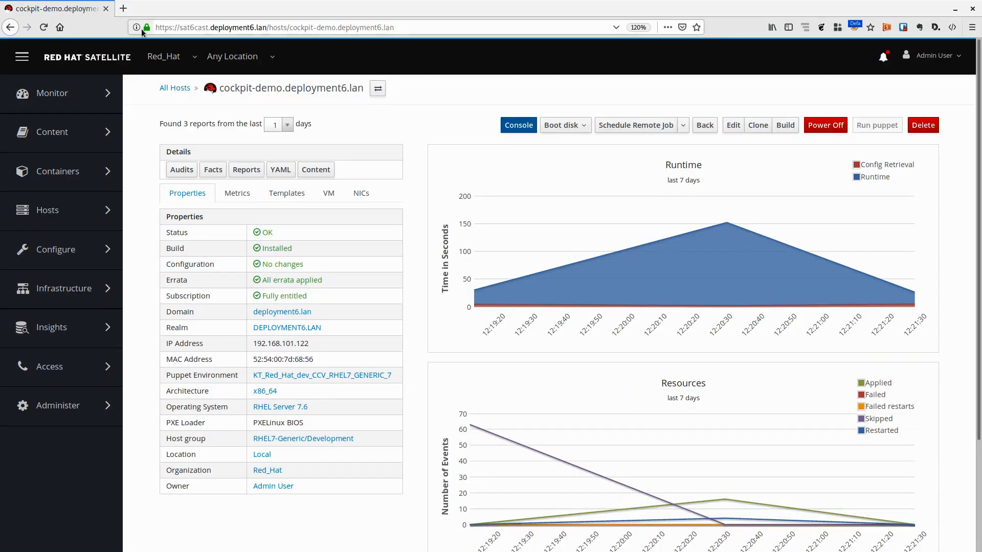
left_click(145, 26)
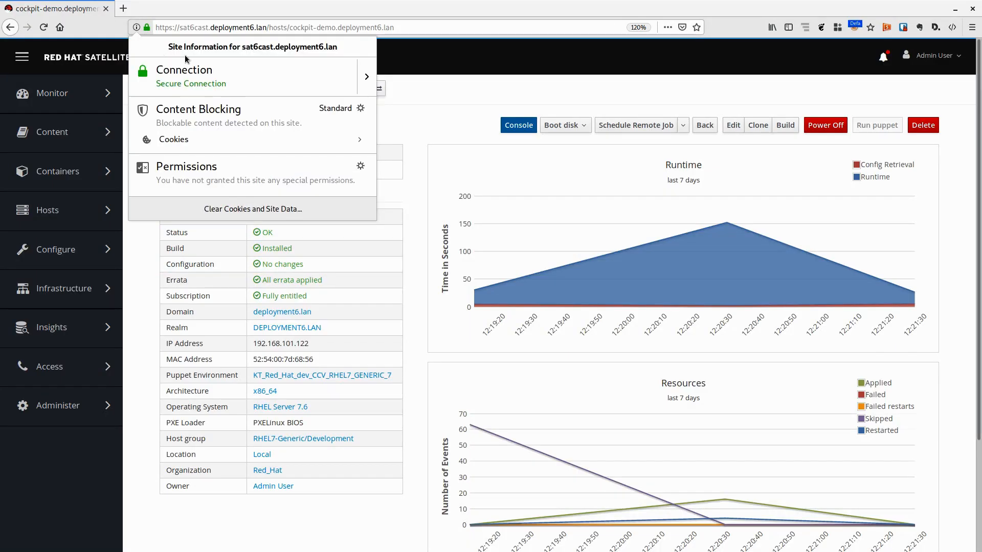
mouse_move(147, 38)
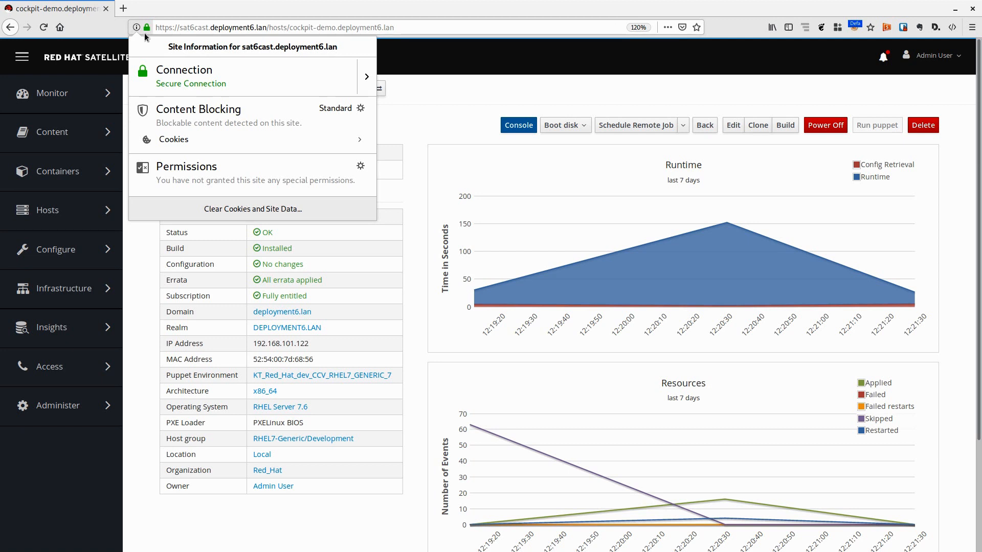
mouse_move(129, 381)
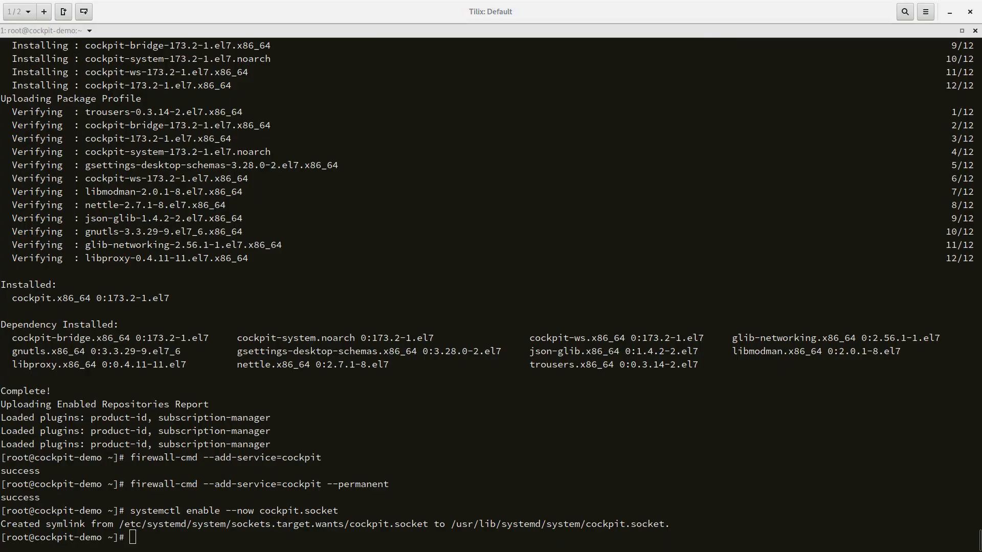
mouse_move(186, 409)
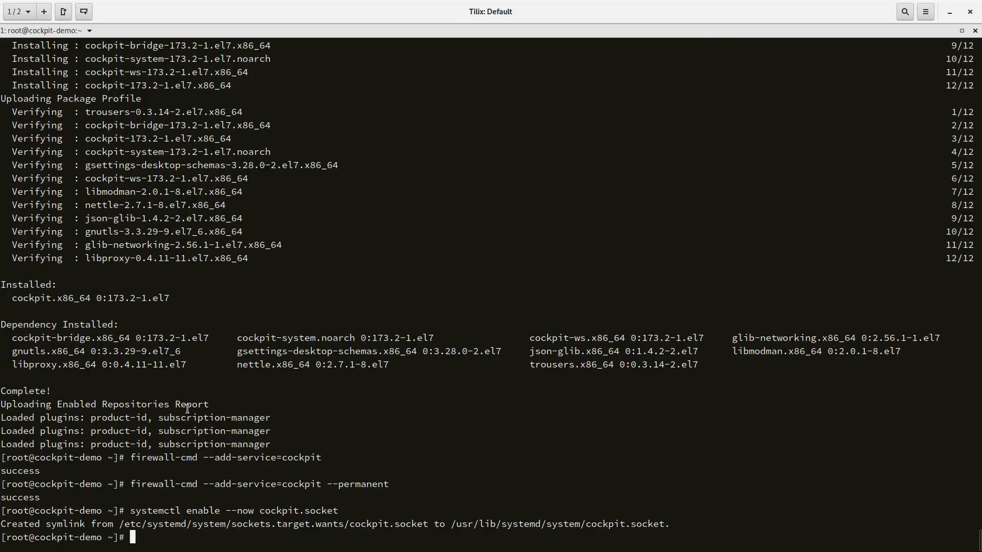
Run remotectl certificate to show Cockpit's self-signed cert under /etc/cockpit/ws-certs.d.
type("remotectl cer")
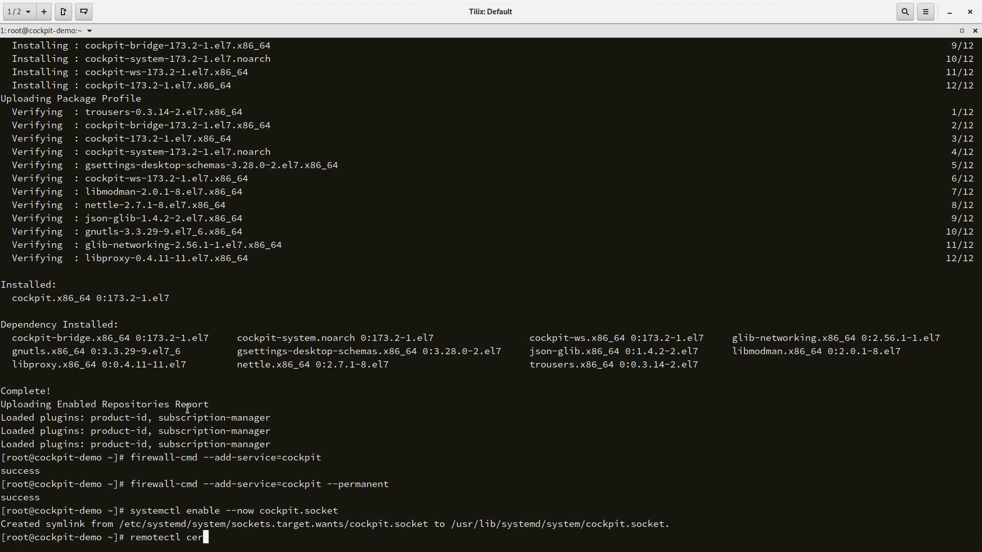
type("ificat")
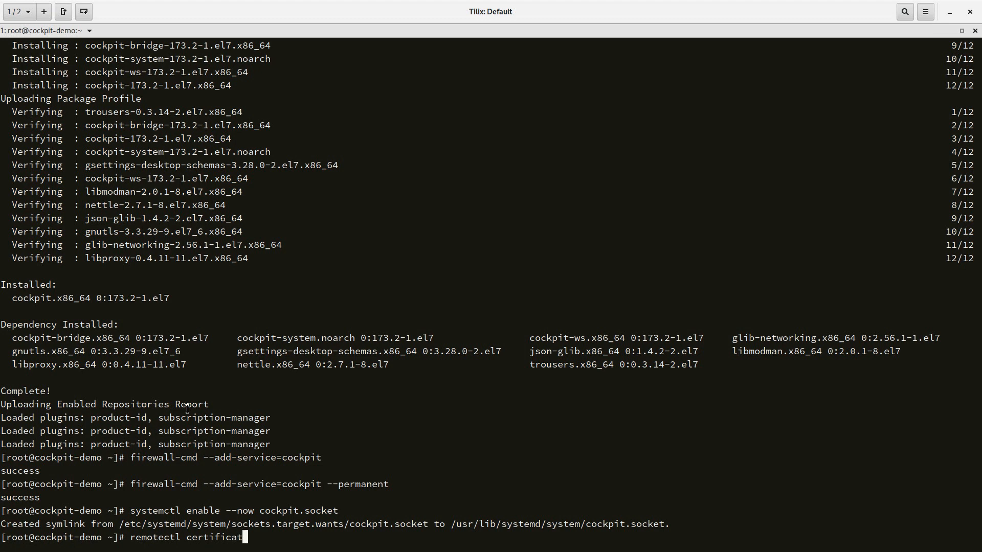
key("Return")
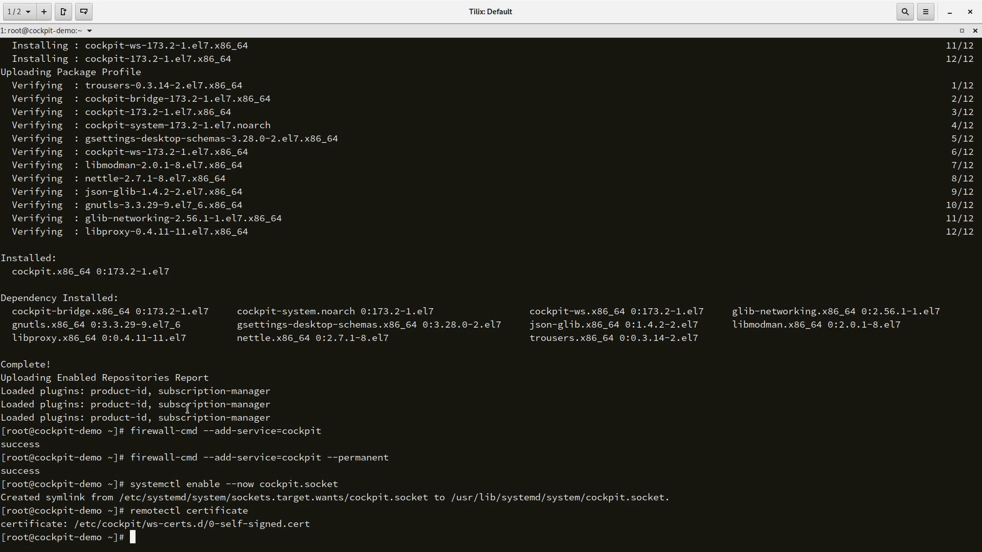
mouse_move(396, 497)
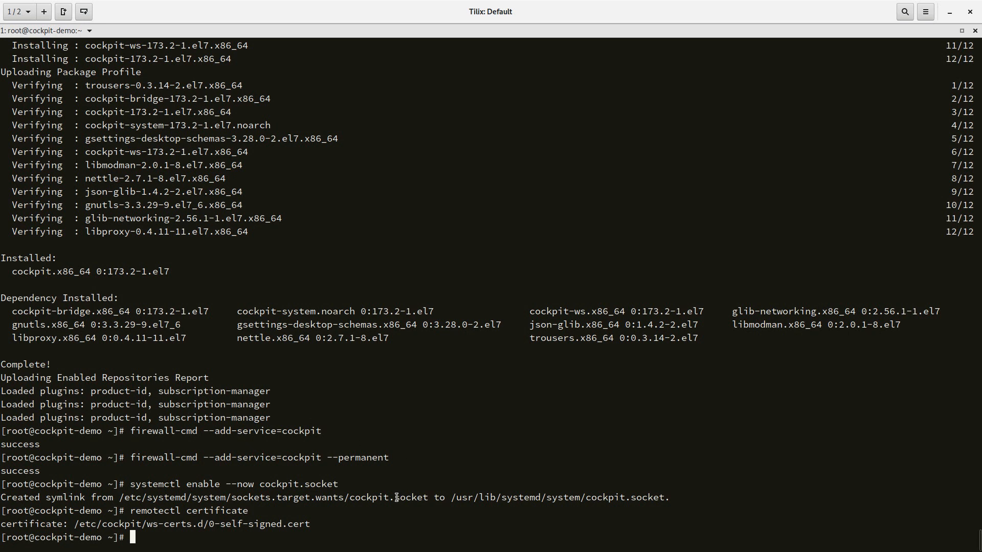
double_click(412, 497)
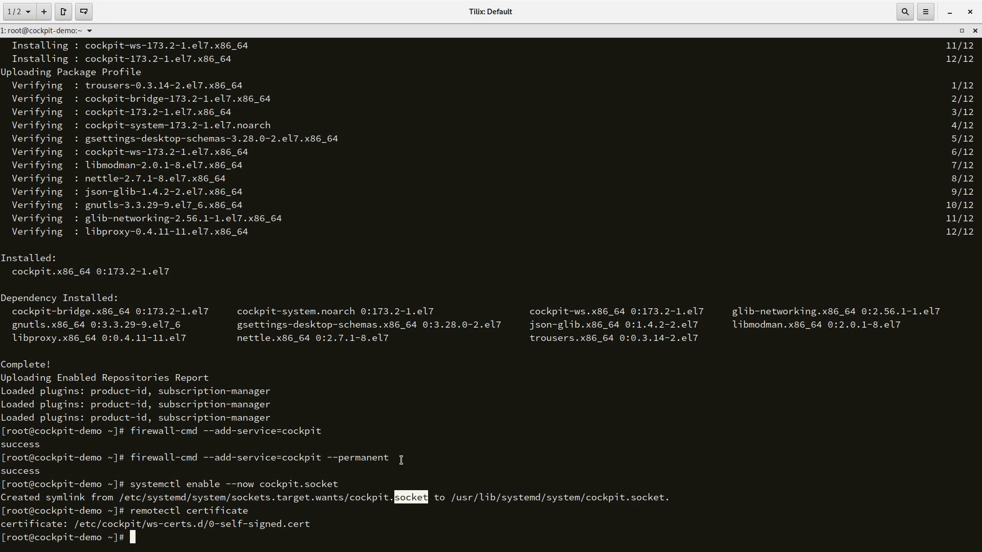
mouse_move(381, 436)
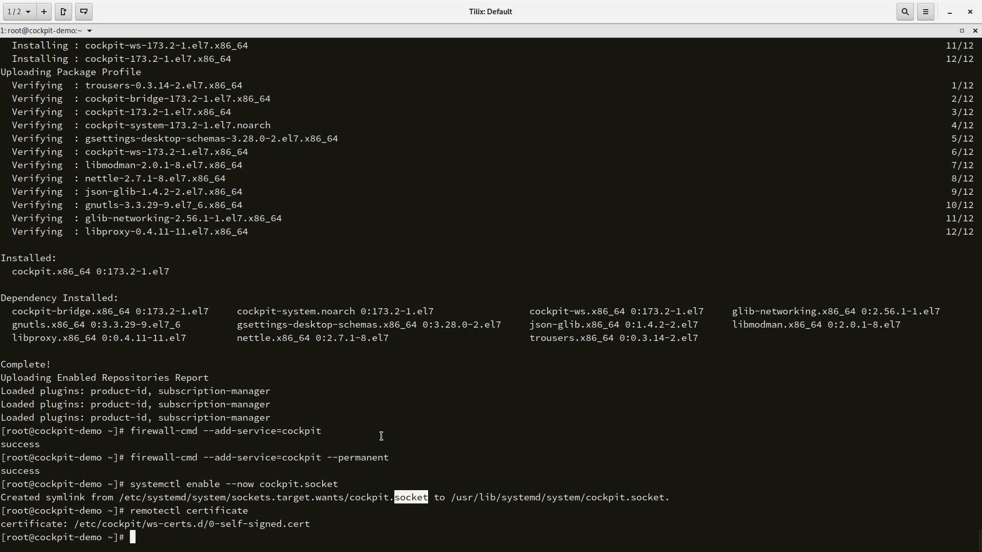
mouse_move(325, 383)
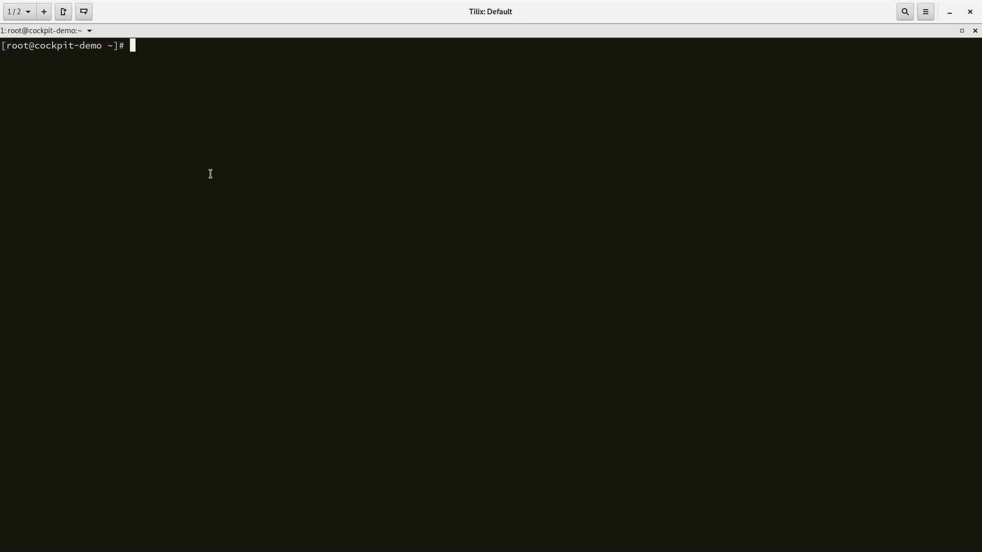
Begin an ipa-getcert command, then run setenforce 0 to make SELinux permissive.
type("ipa-getce")
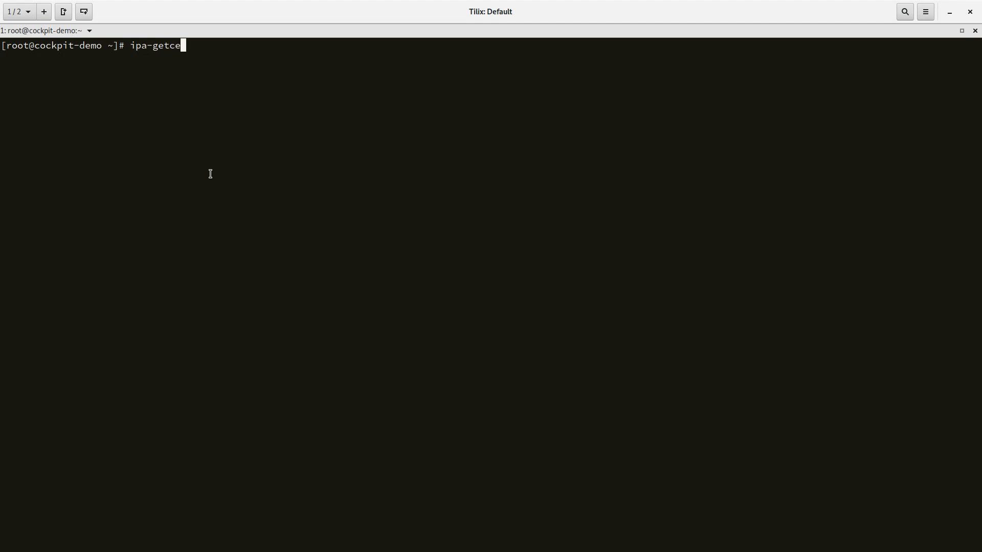
type("rt")
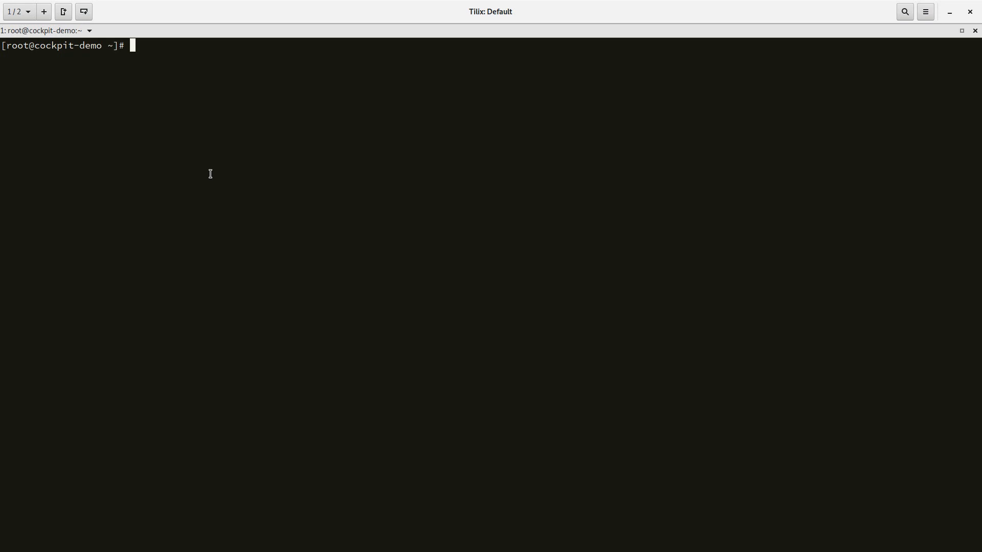
type("setn")
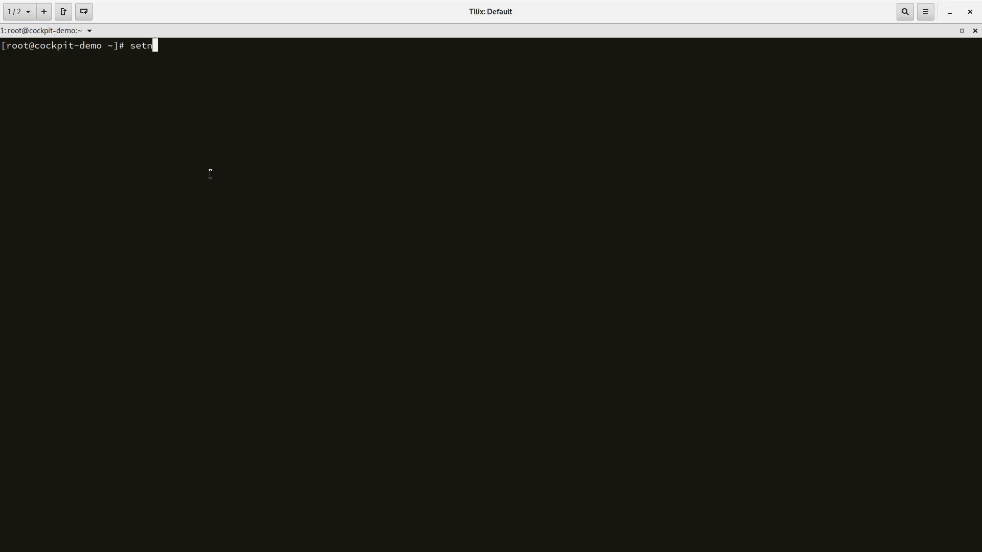
key("Return")
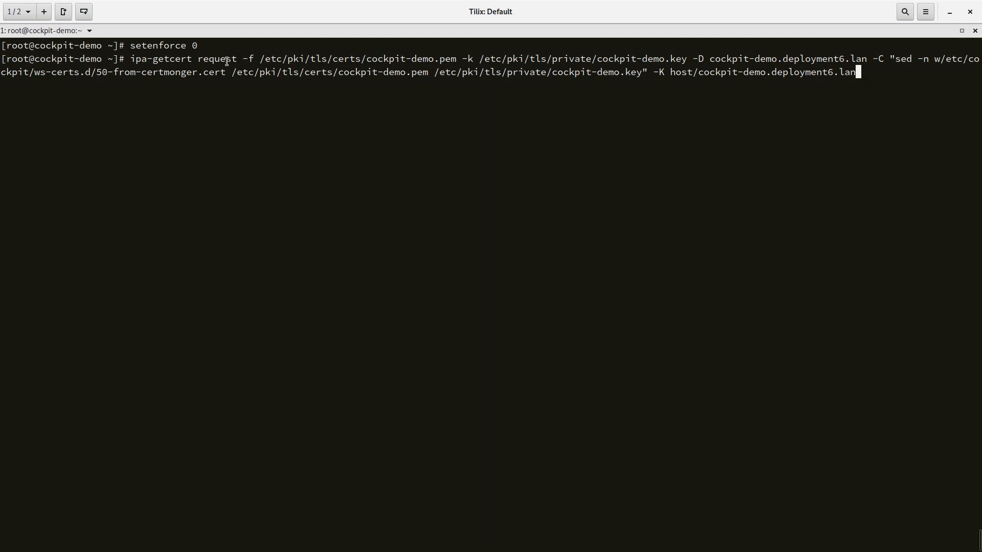
Review the ipa-getcert request's certificate paths and submit the IdM signing request.
double_click(356, 59)
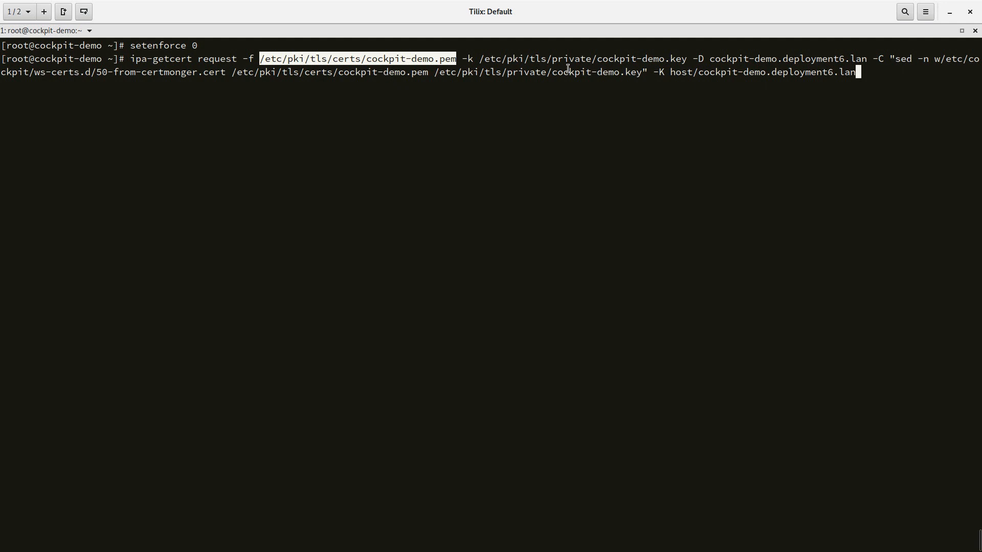
double_click(582, 59)
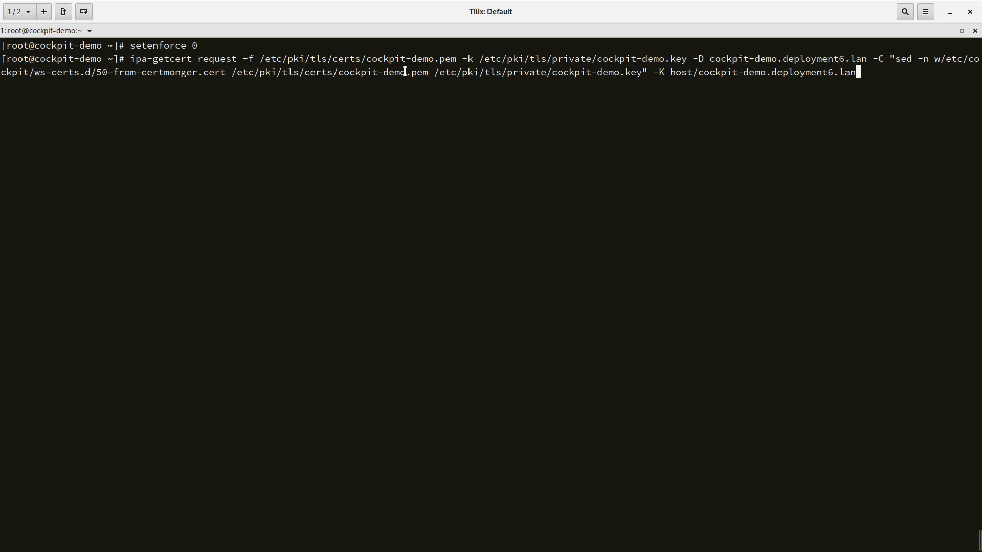
double_click(535, 72)
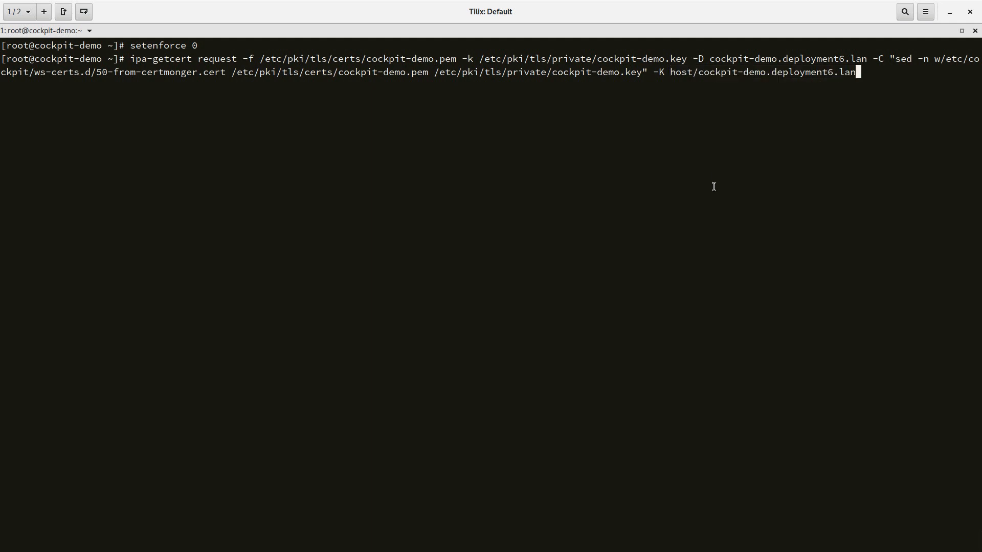
key("Return")
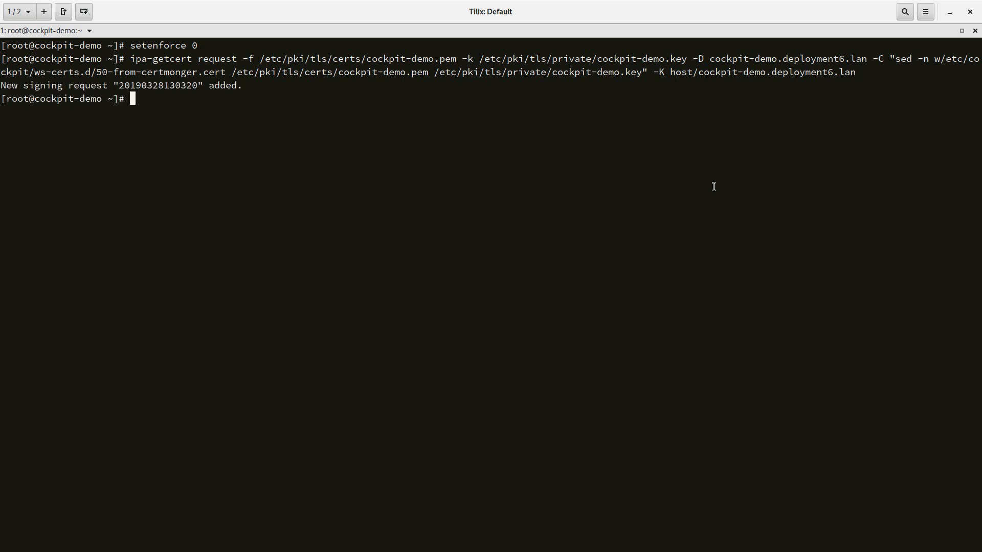
List tracked requests with ipa-getcert list and list the files in /etc/cockpit/ws-certs.d.
type("ipa")
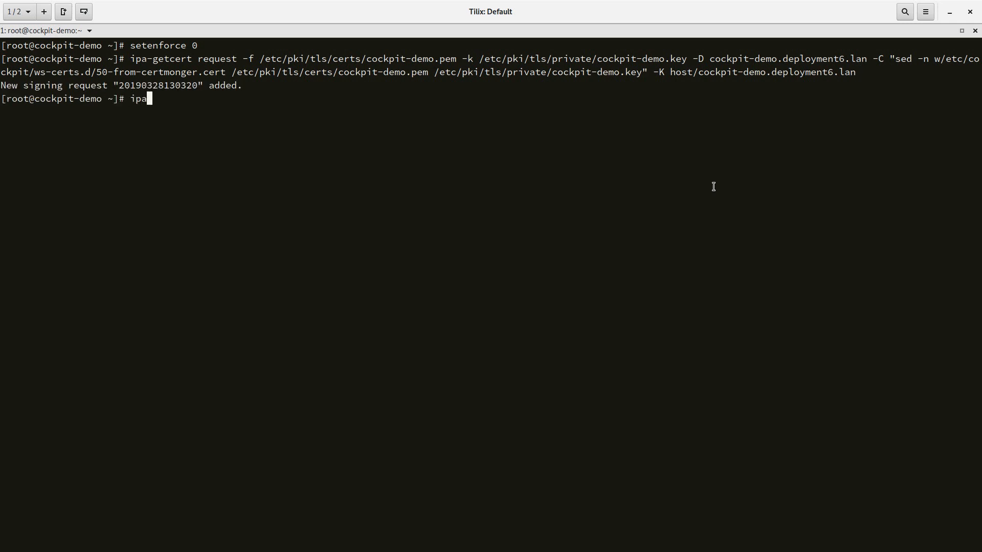
type("-getc")
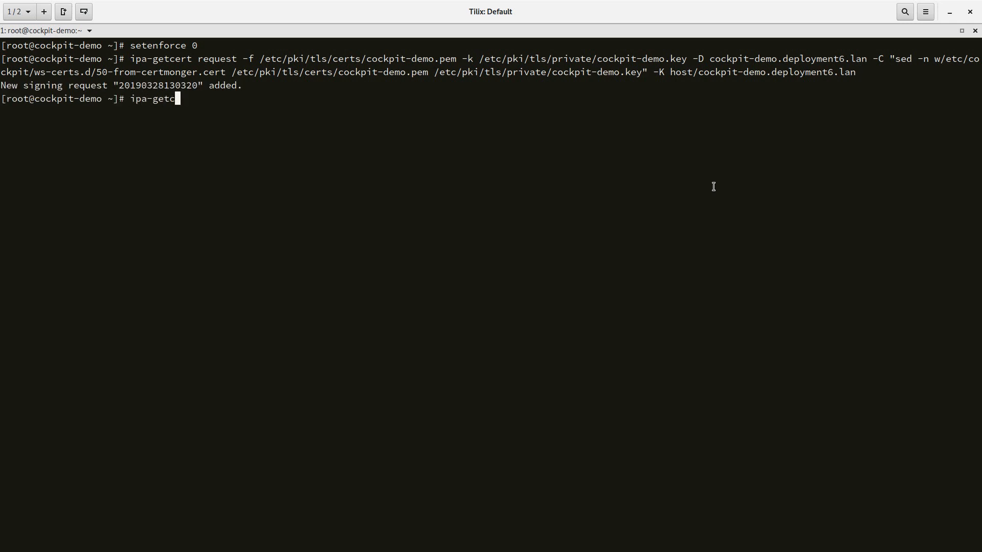
key("Return")
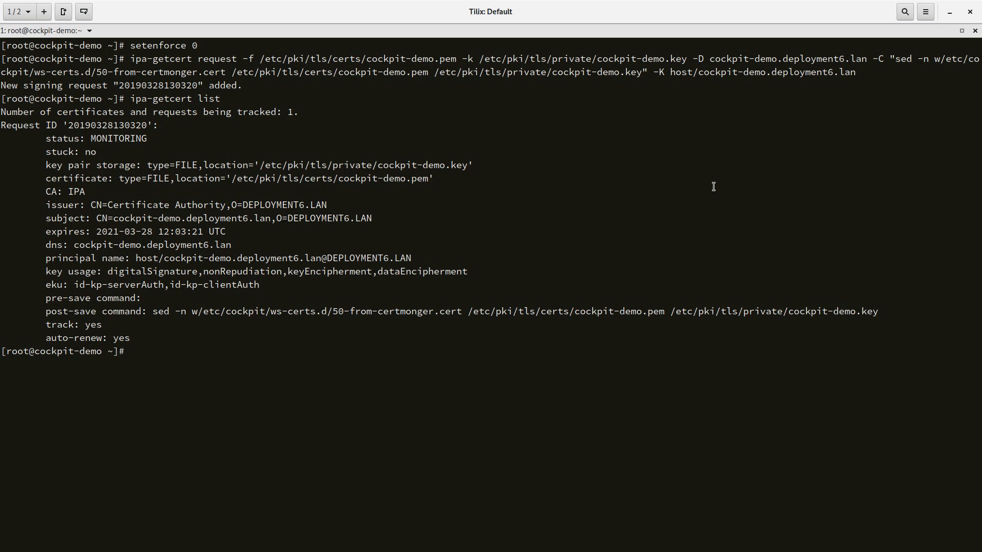
type("cd /etc/cockpit/ws-certs.d/")
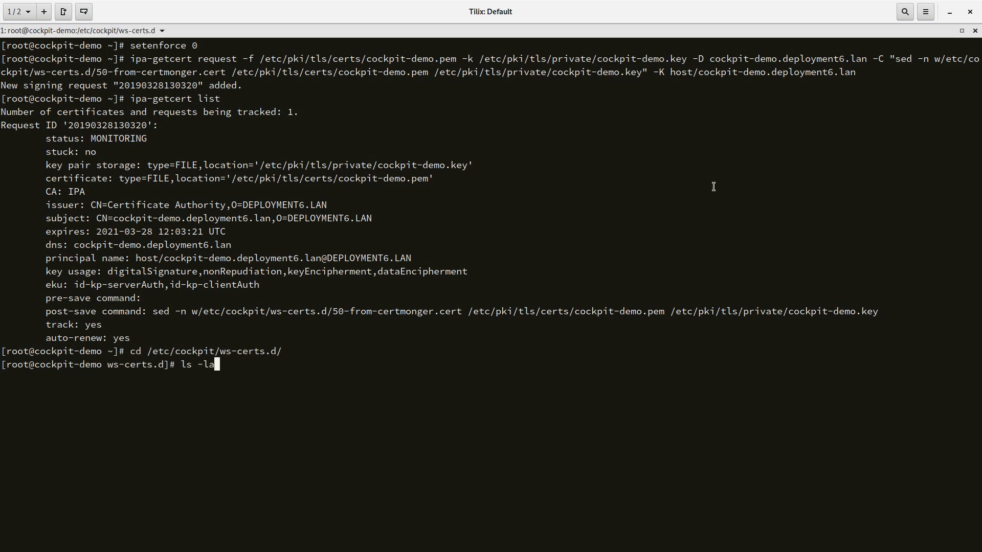
key("Return")
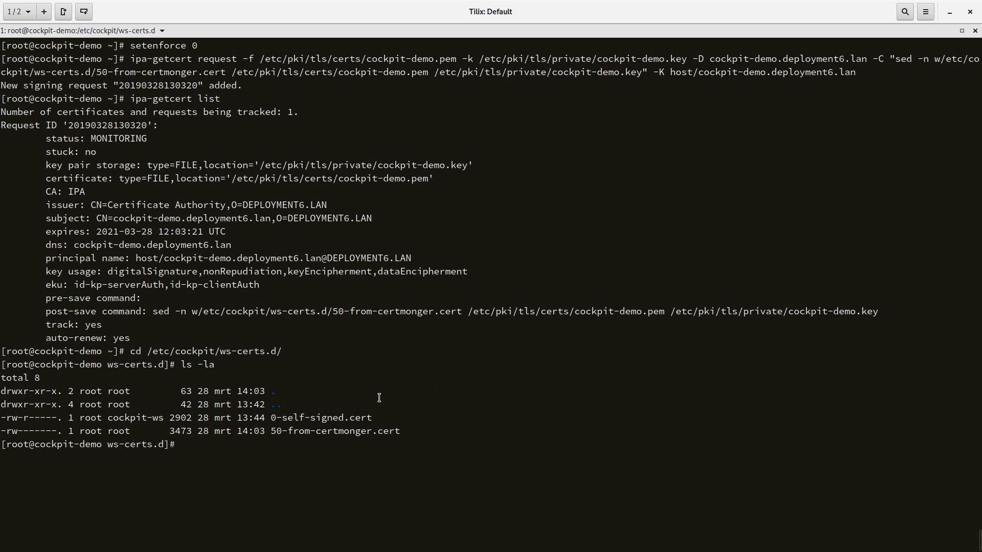
mouse_move(332, 478)
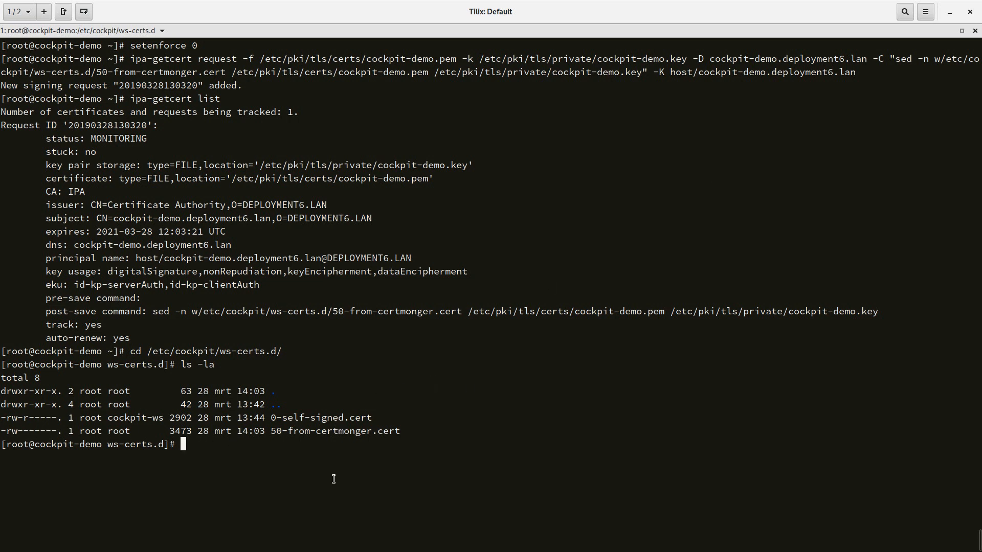
mouse_move(254, 397)
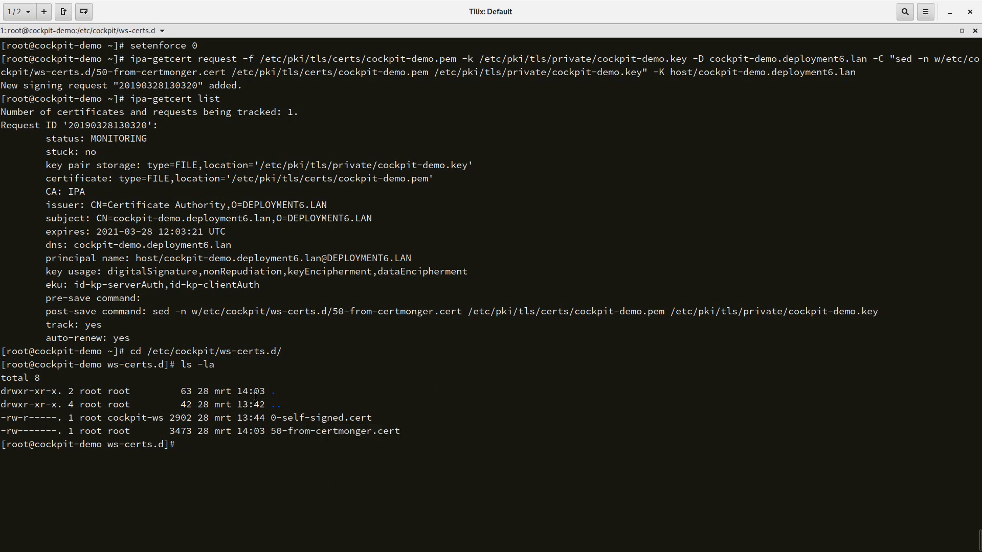
Show SELinux labels with ls -lZ and chmod 50-from-certmonger.cert to 0640.
type("ls -l")
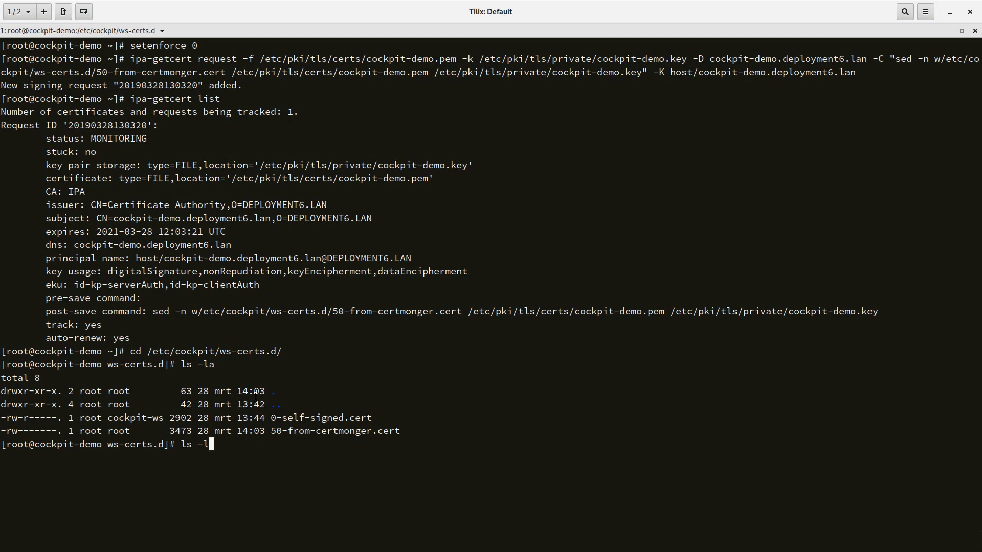
key("Return")
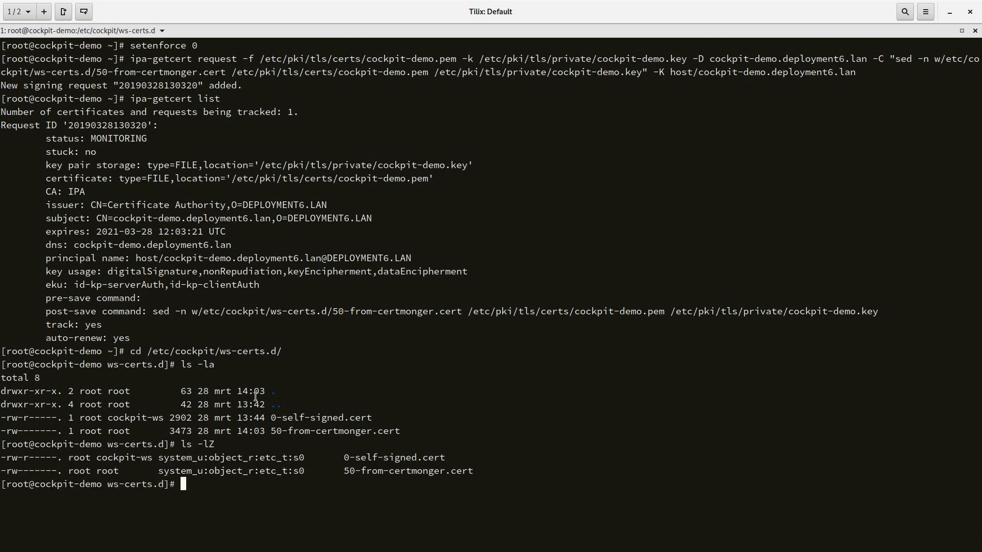
type("chmod")
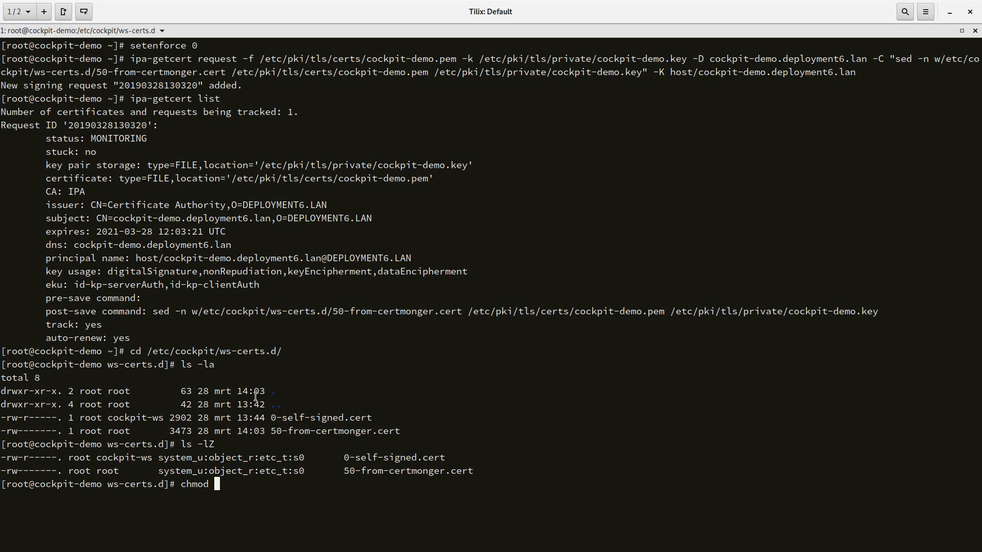
type("0")
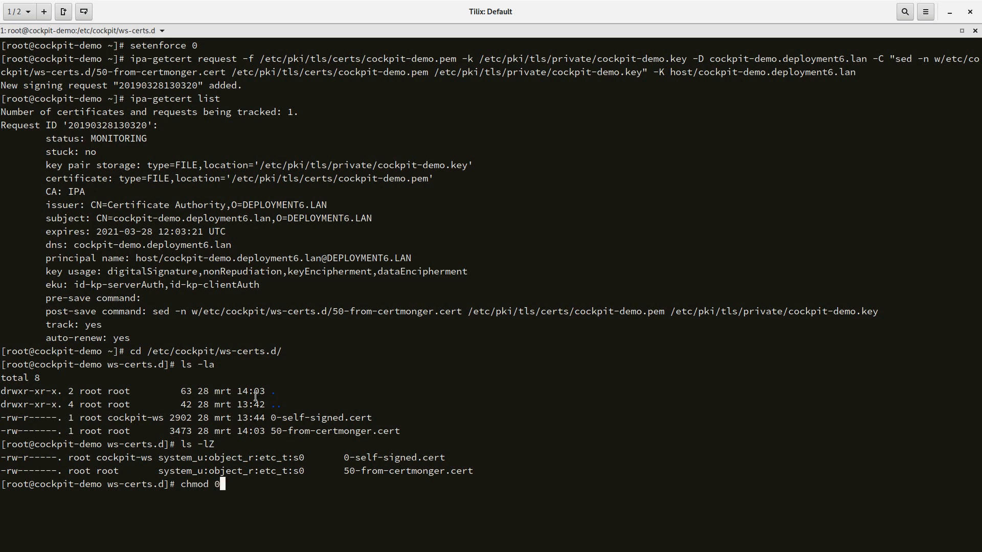
key("Return")
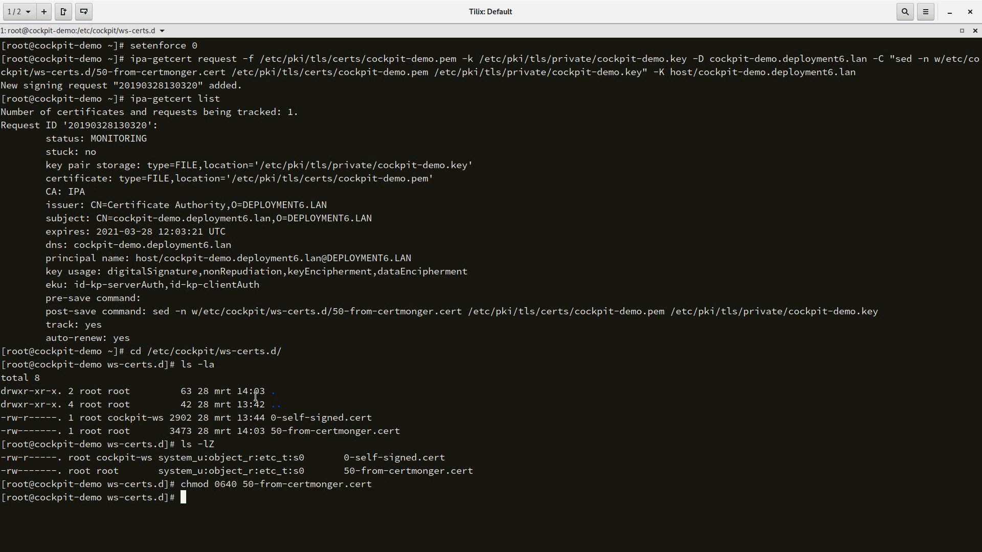
Chown the certmonger cert to group cockpit-ws and type setenforce 1.
type("c")
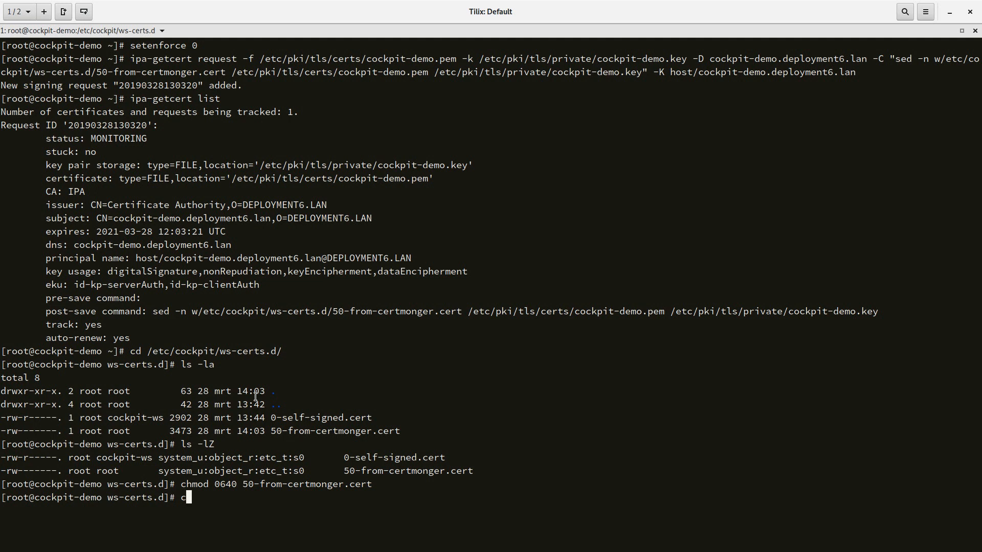
type("hown :cockpit-ws 50-from-certmonger.cert")
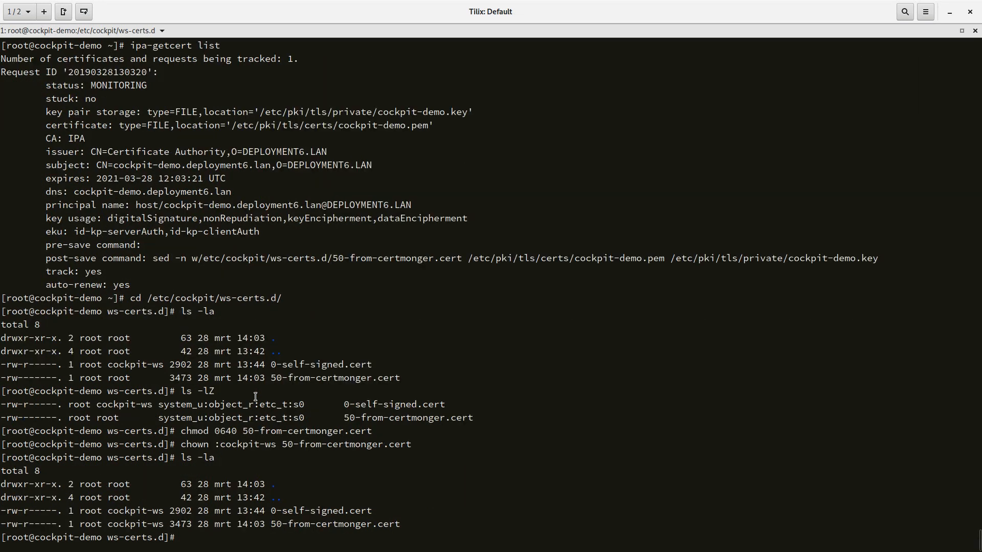
type("setenforce 1")
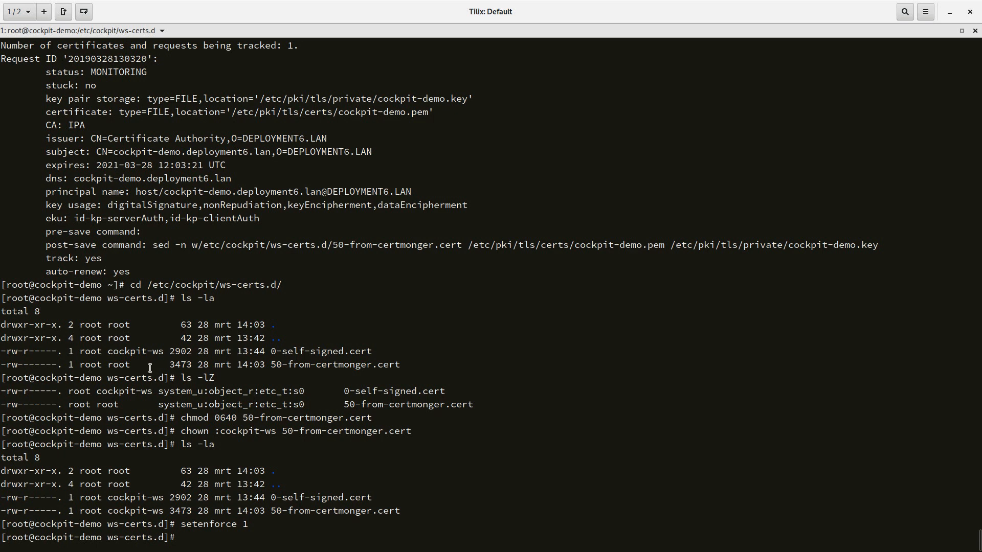
mouse_move(6, 278)
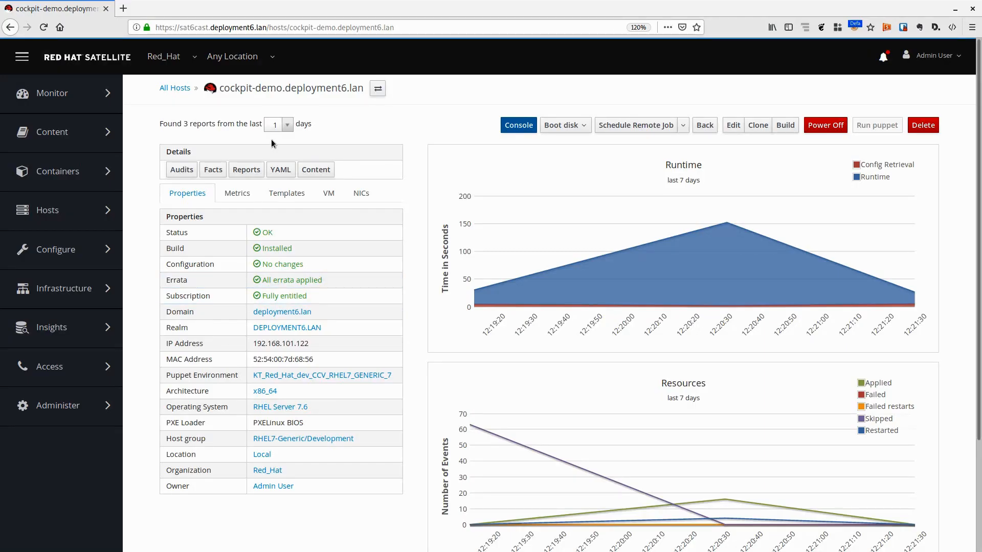
Open a new browser tab for the Cockpit console at cockpit-demo.deployment6.lan:9090.
double_click(289, 88)
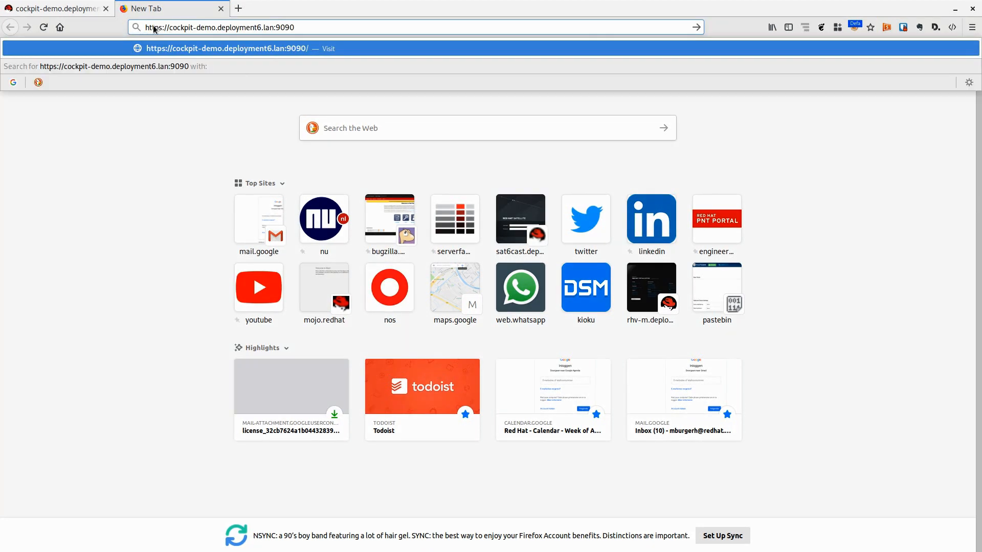
Load the Cockpit login page and sign in with the server user's name and password.
key("Return")
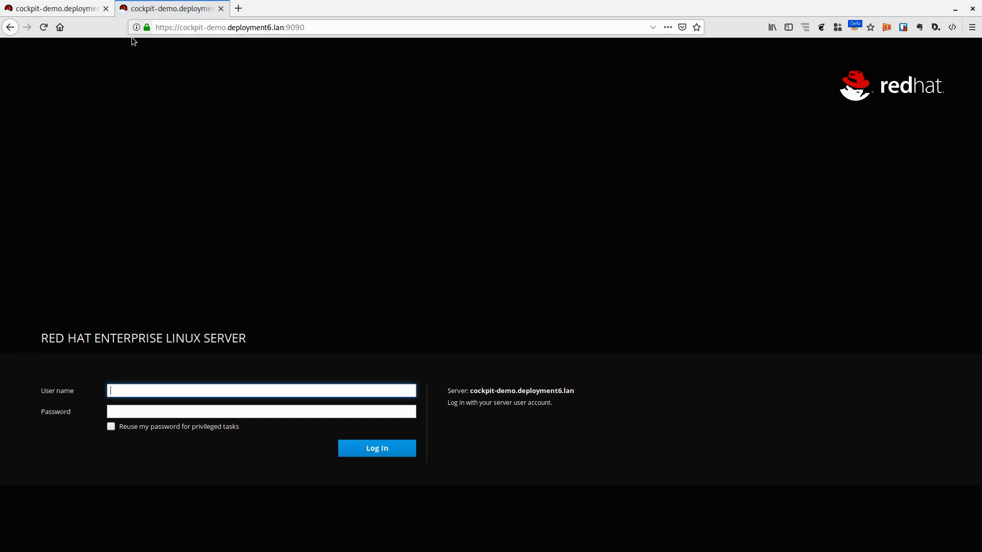
mouse_move(135, 28)
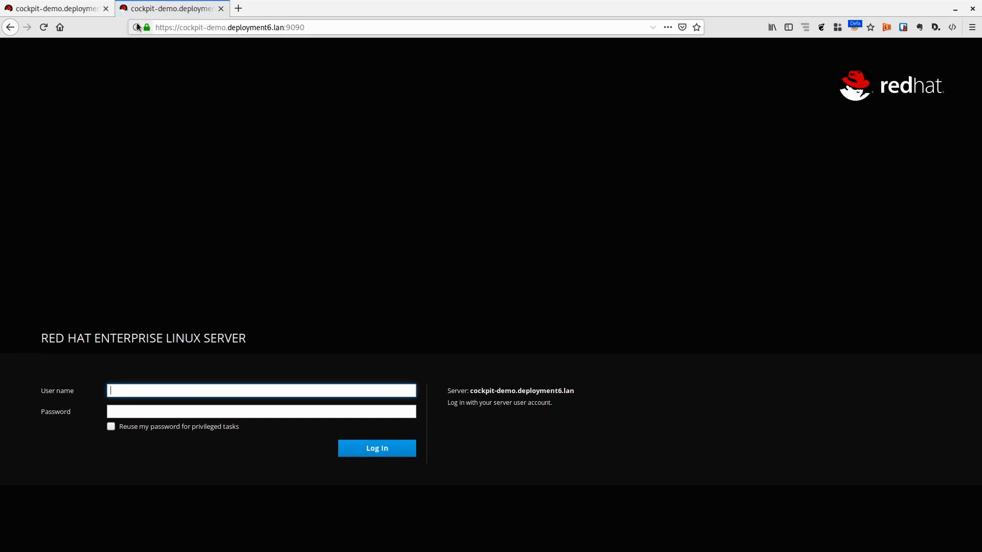
mouse_move(141, 23)
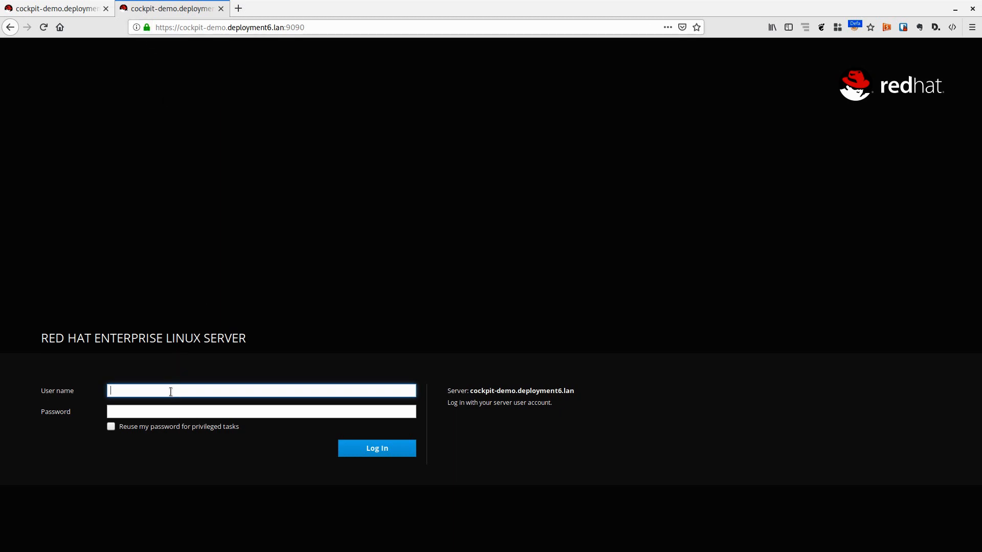
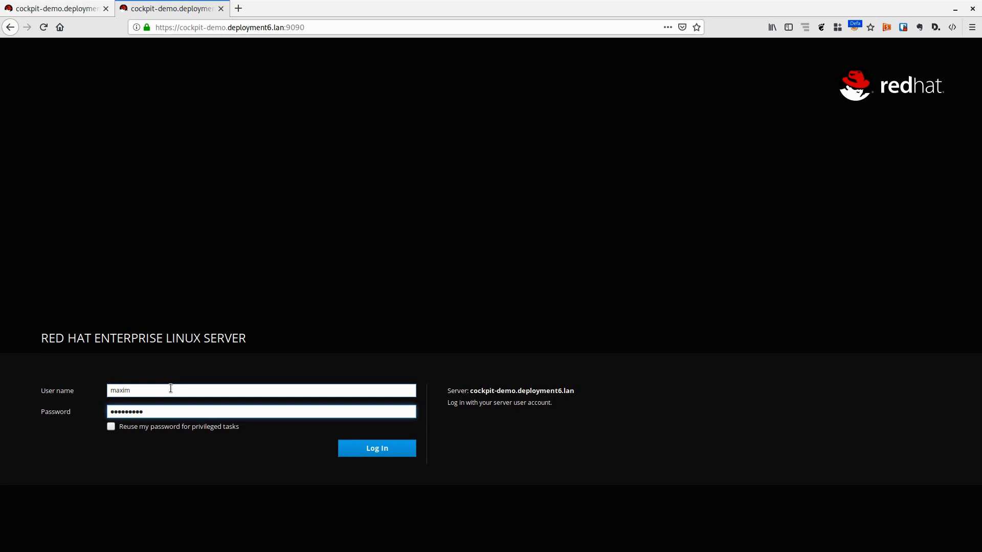
left_click(377, 448)
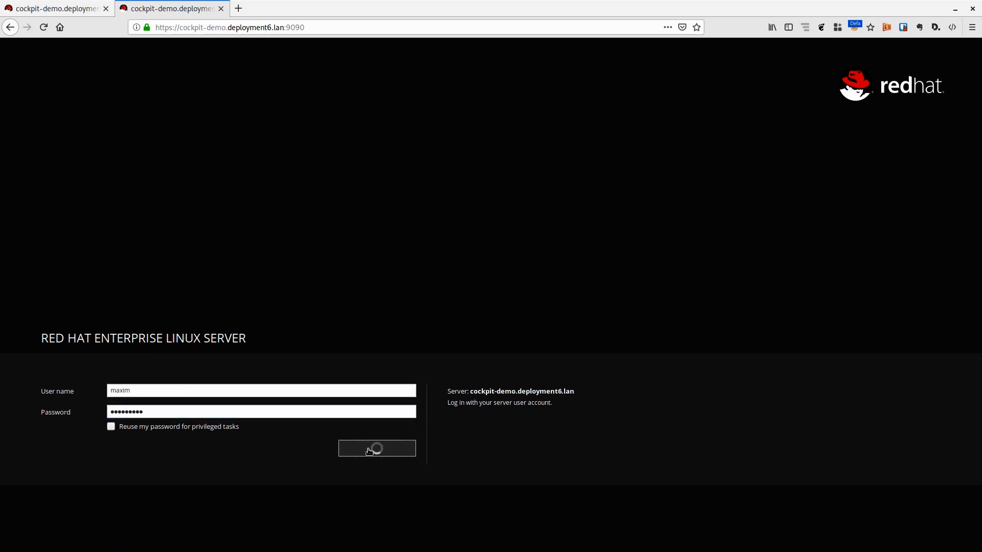
left_click(376, 448)
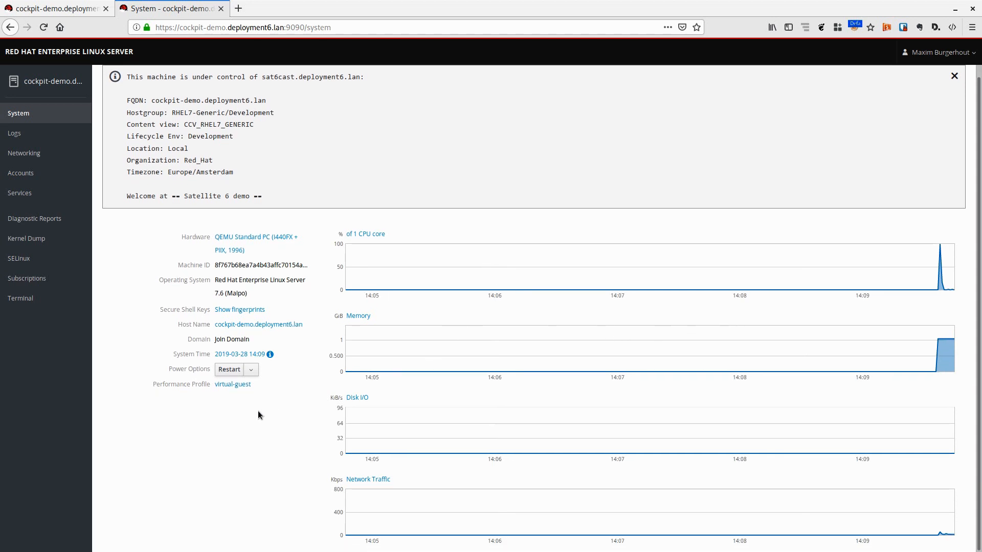
mouse_move(232, 383)
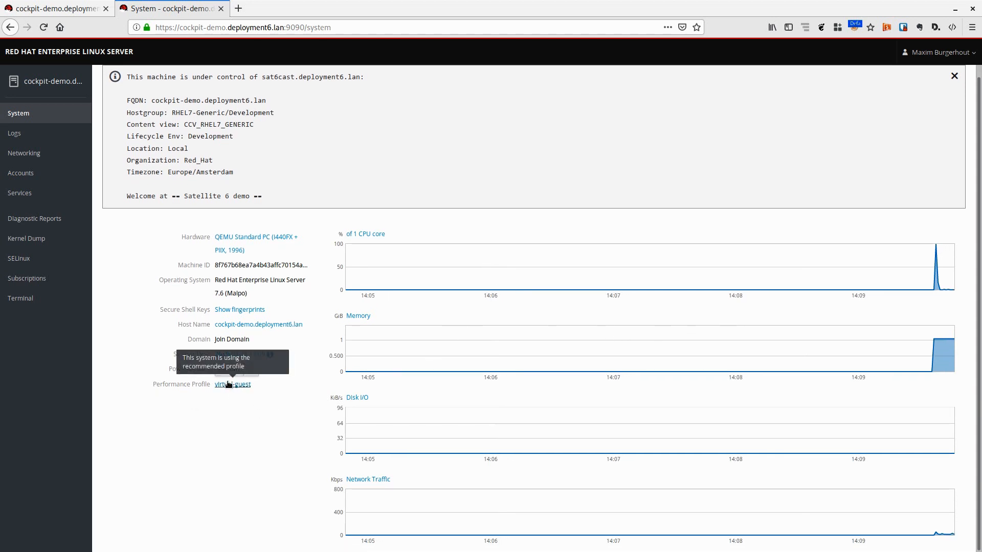
mouse_move(100, 147)
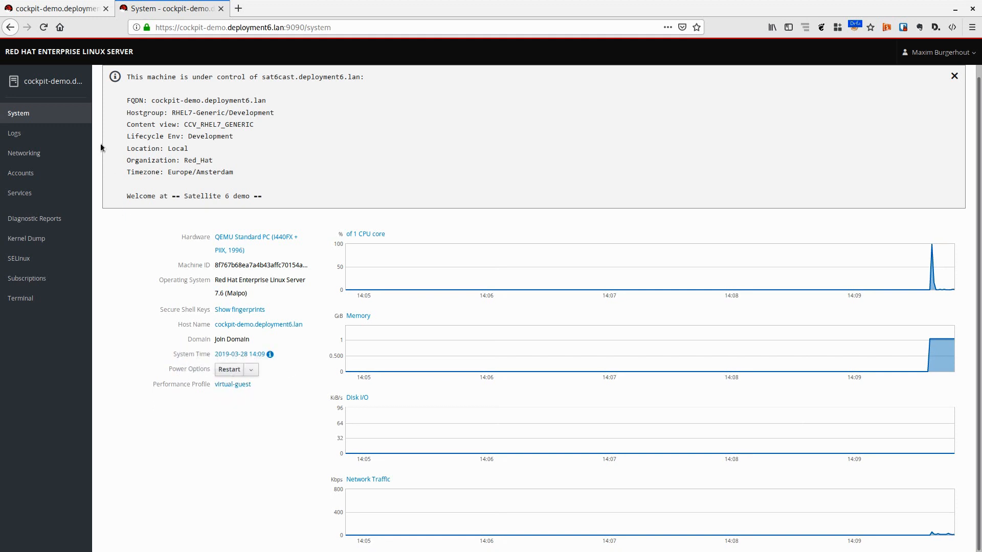
Browse Cockpit's Logs, Networking and Accounts pages from the left navigation.
left_click(13, 133)
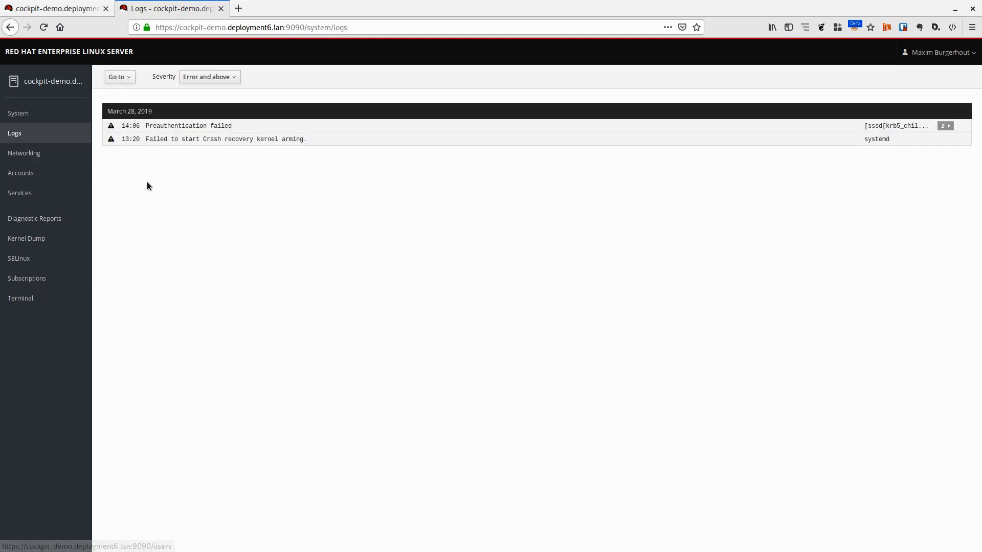
left_click(23, 152)
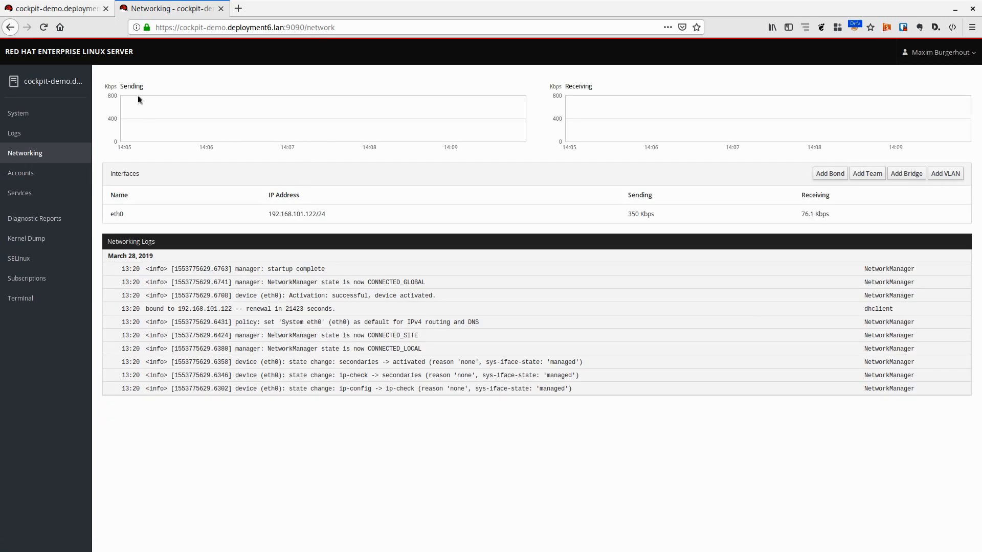
left_click(21, 172)
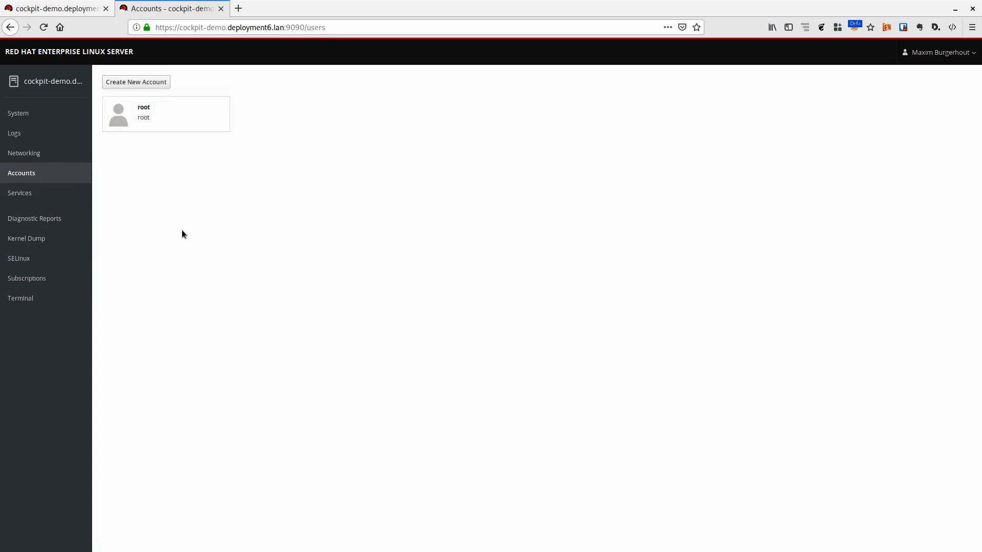
mouse_move(136, 198)
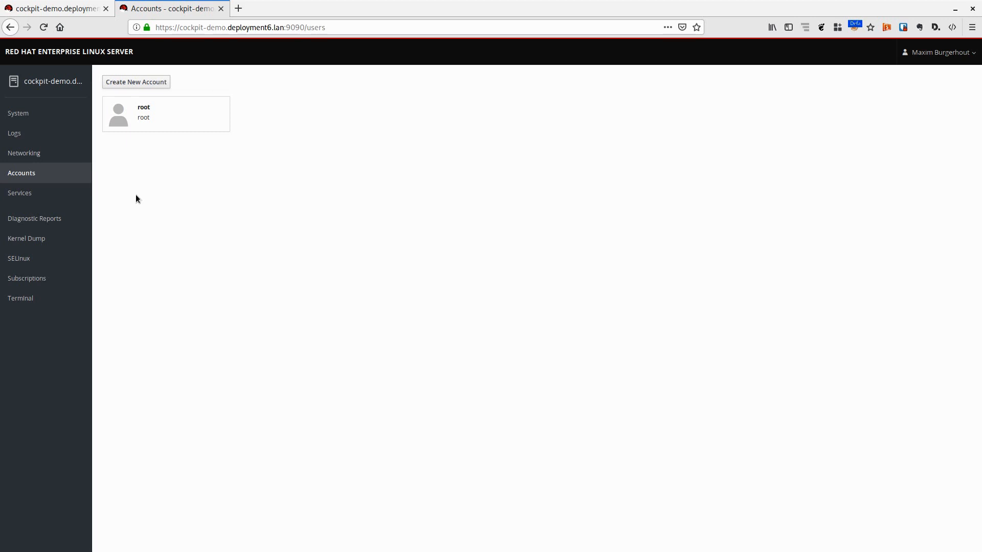
mouse_move(63, 200)
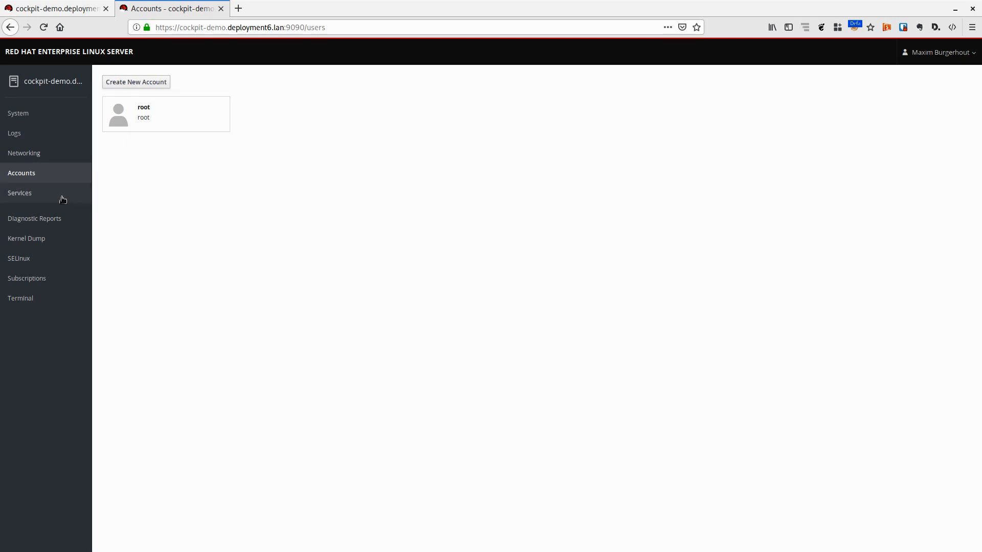
Browse the Services, Kernel Dump, SELinux and Subscriptions pages from the sidebar.
left_click(20, 193)
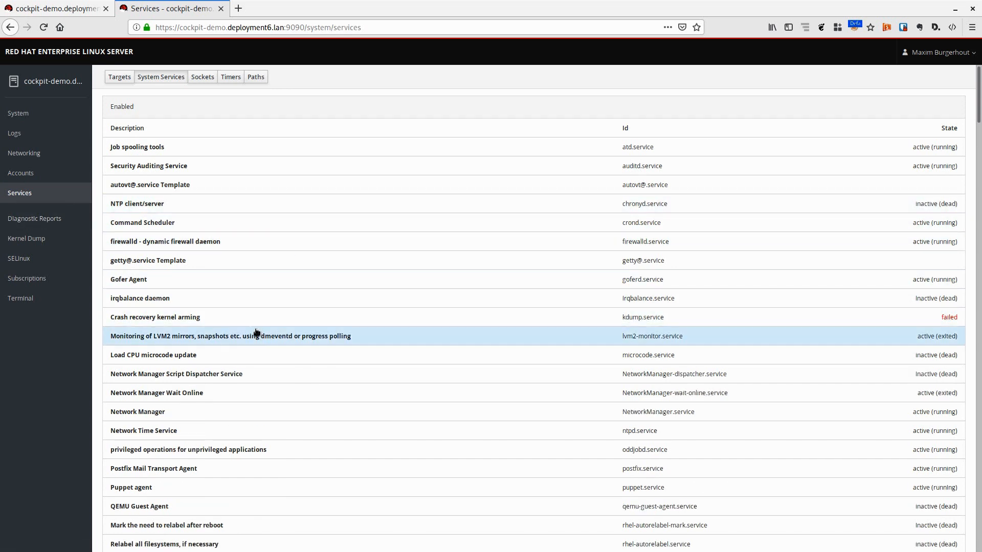
mouse_move(35, 218)
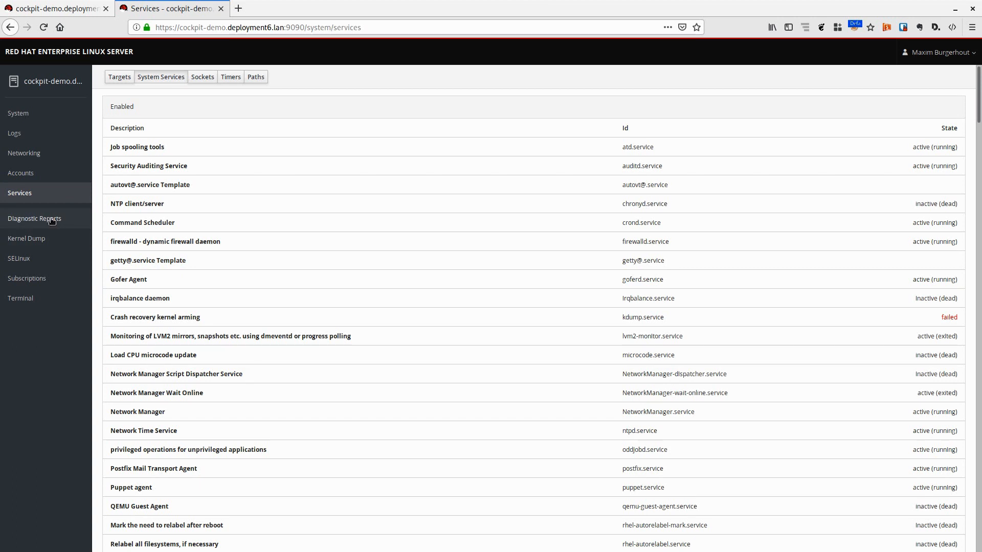
mouse_move(26, 238)
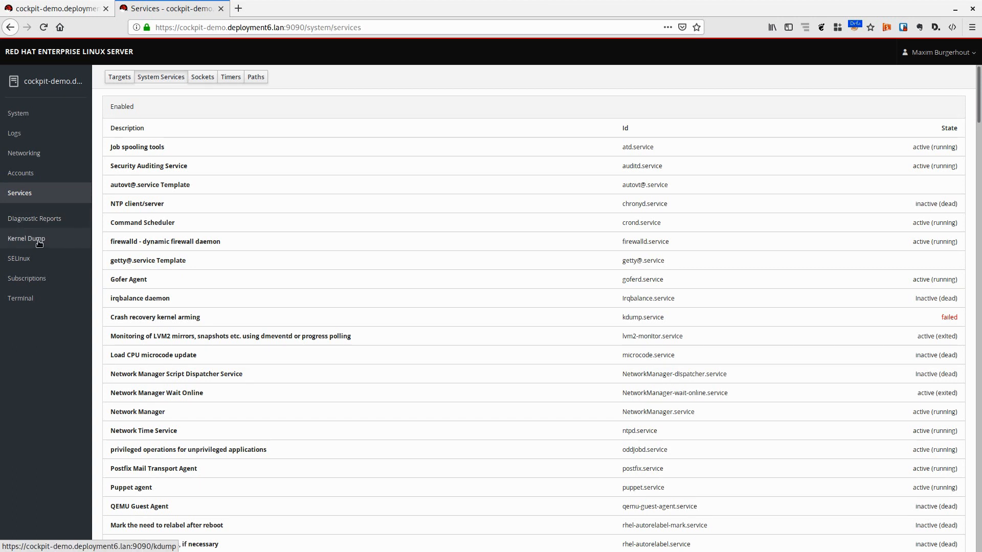
left_click(27, 238)
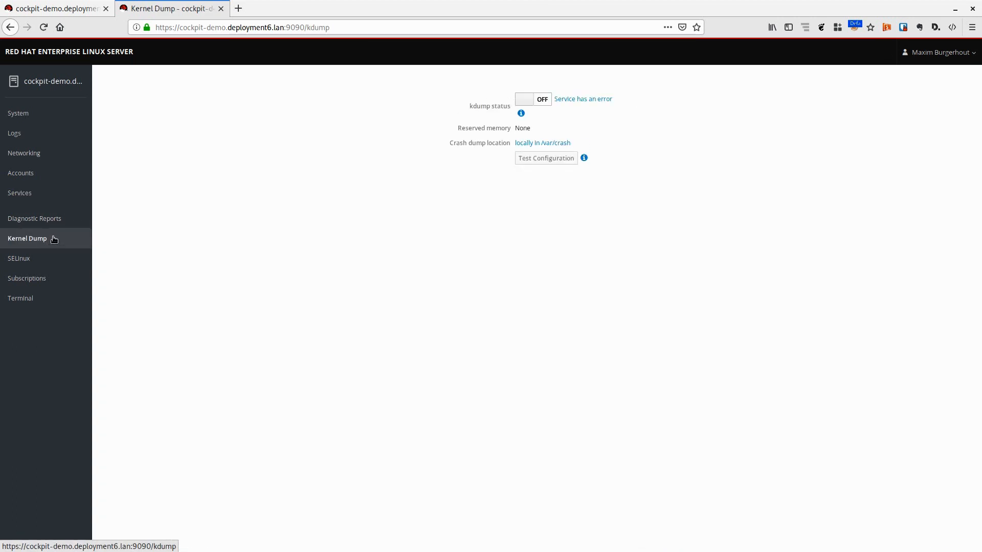
left_click(18, 257)
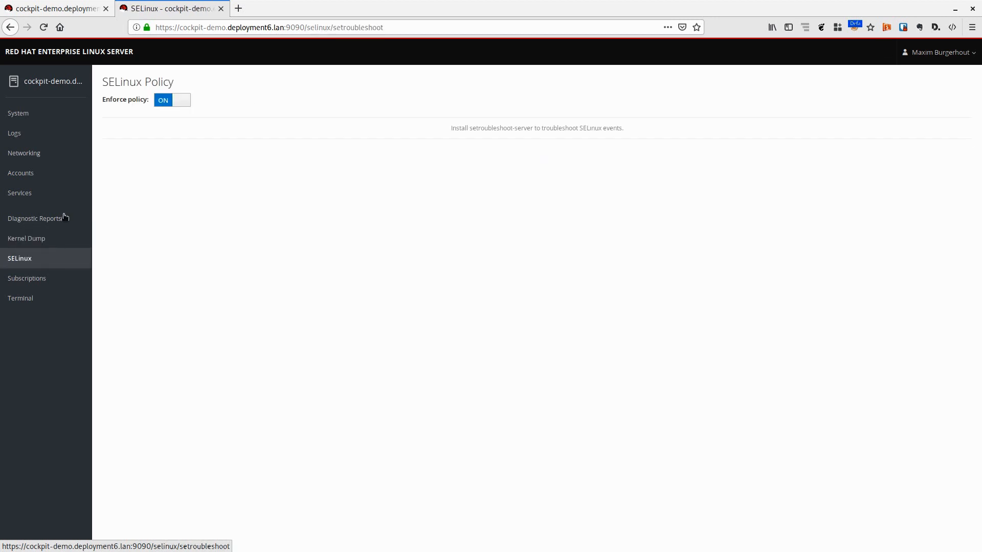
left_click(27, 278)
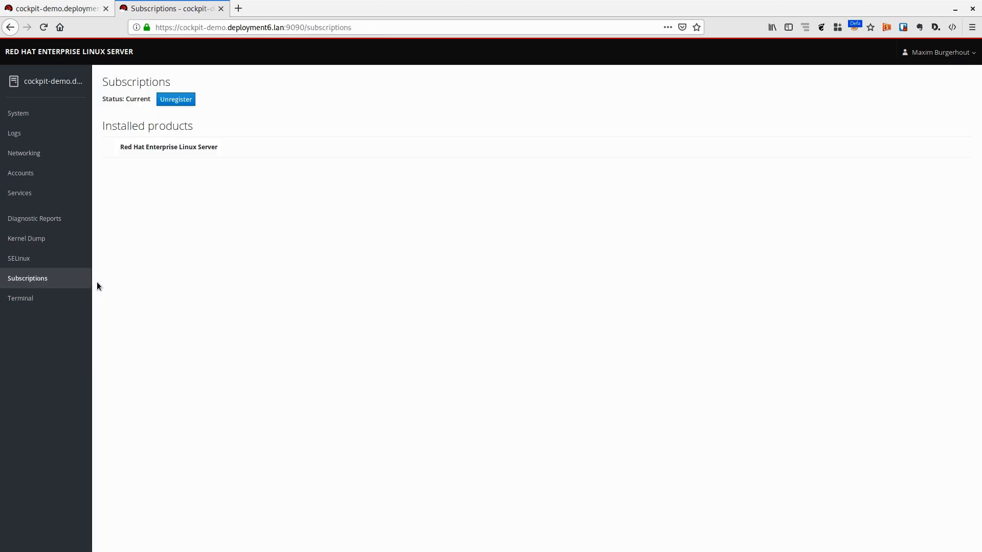
mouse_move(161, 267)
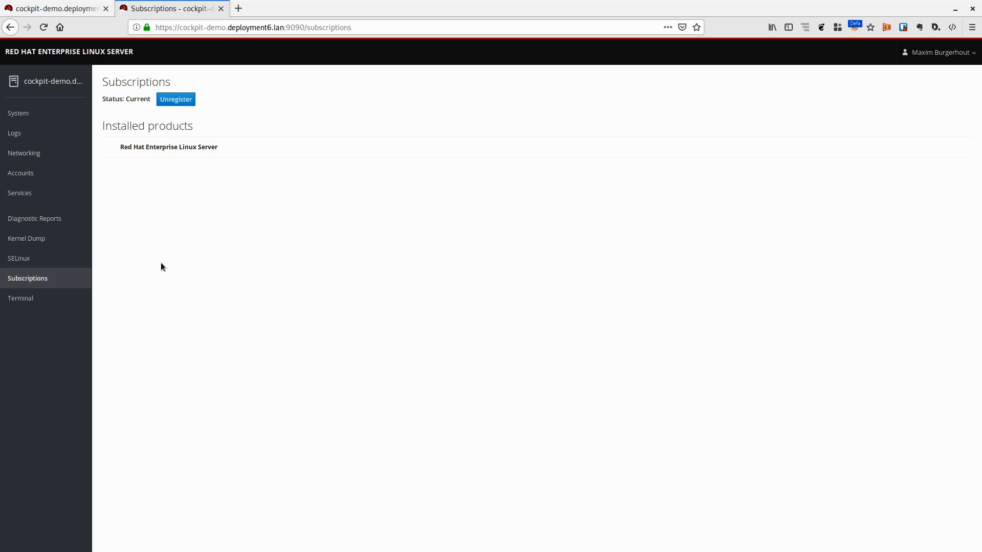
mouse_move(181, 205)
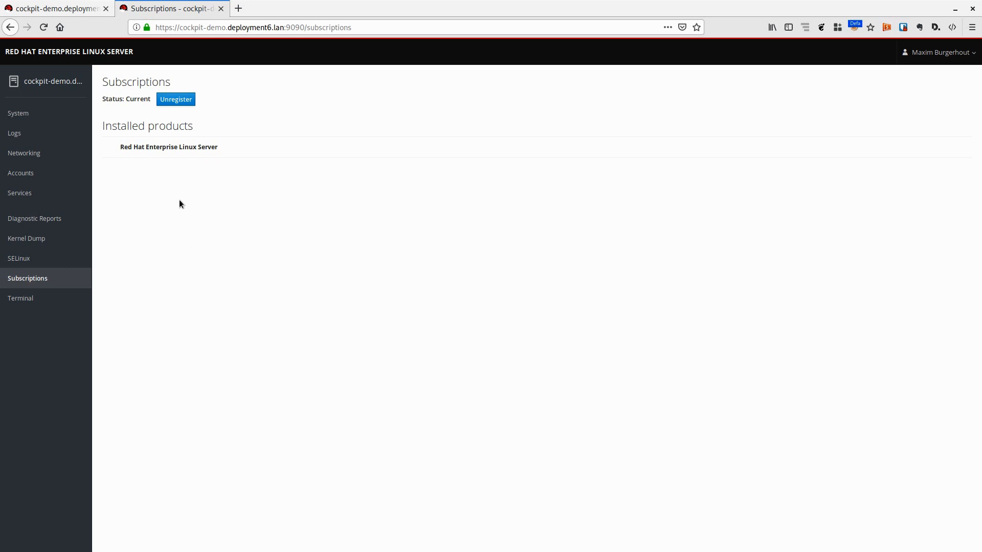
mouse_move(119, 151)
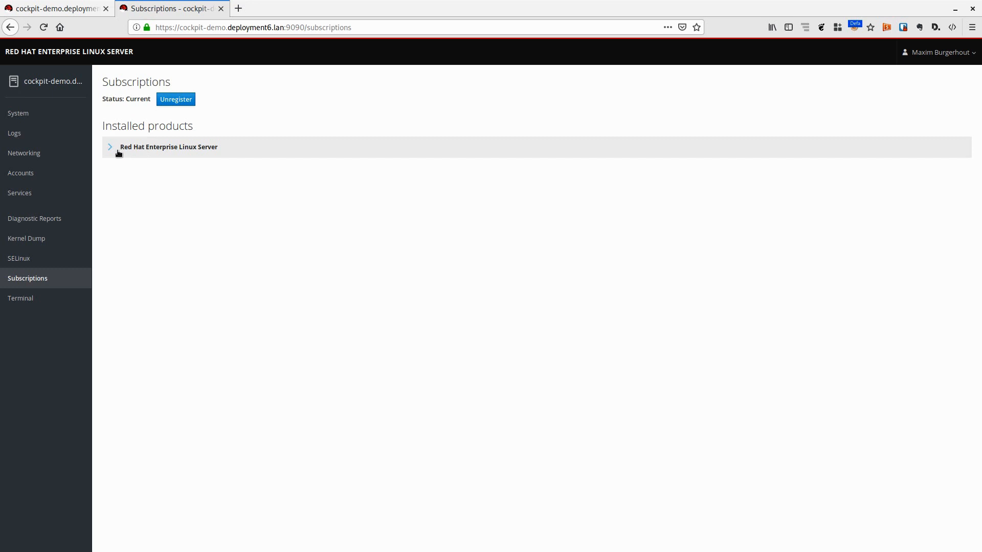
Expand the Red Hat Enterprise Linux Server product to show its subscription details.
left_click(111, 146)
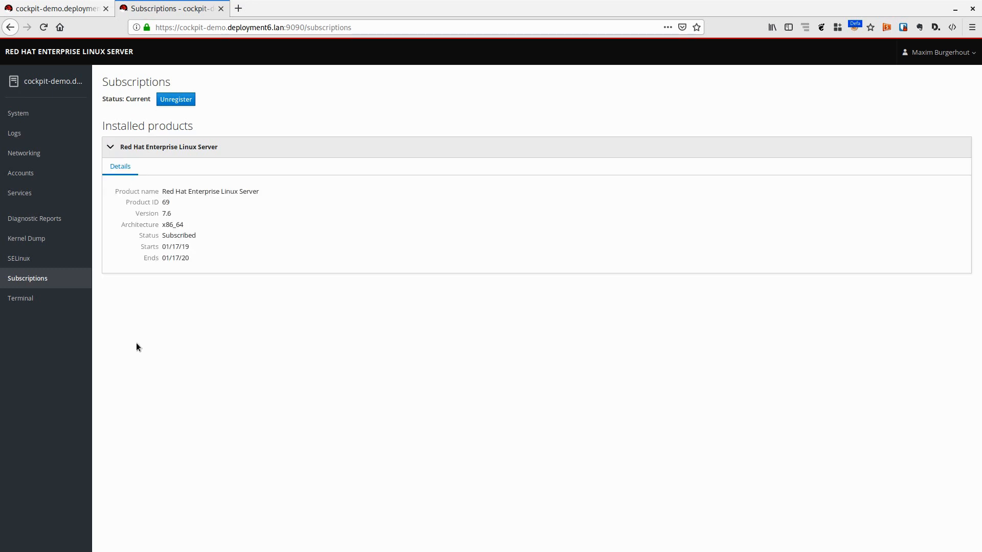
left_click(21, 297)
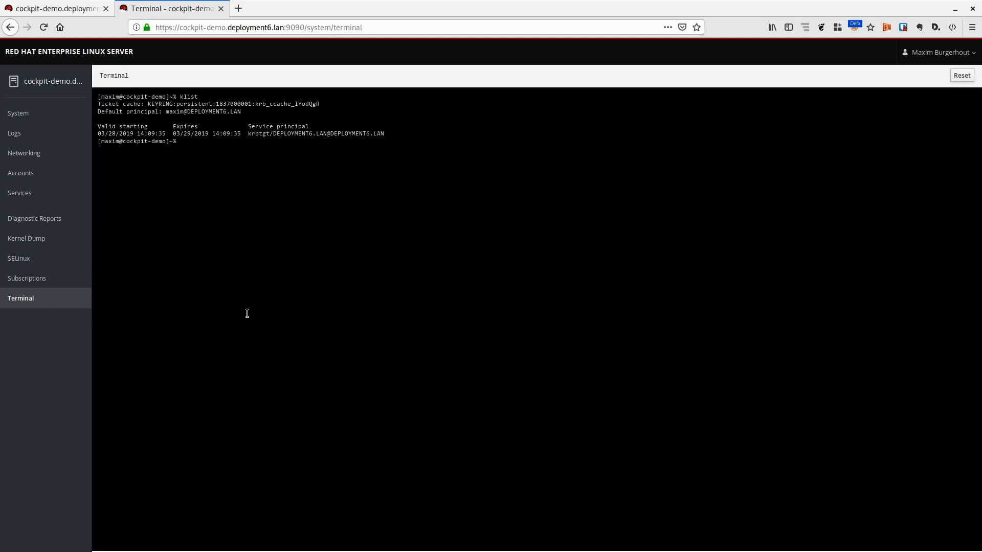
mouse_move(181, 213)
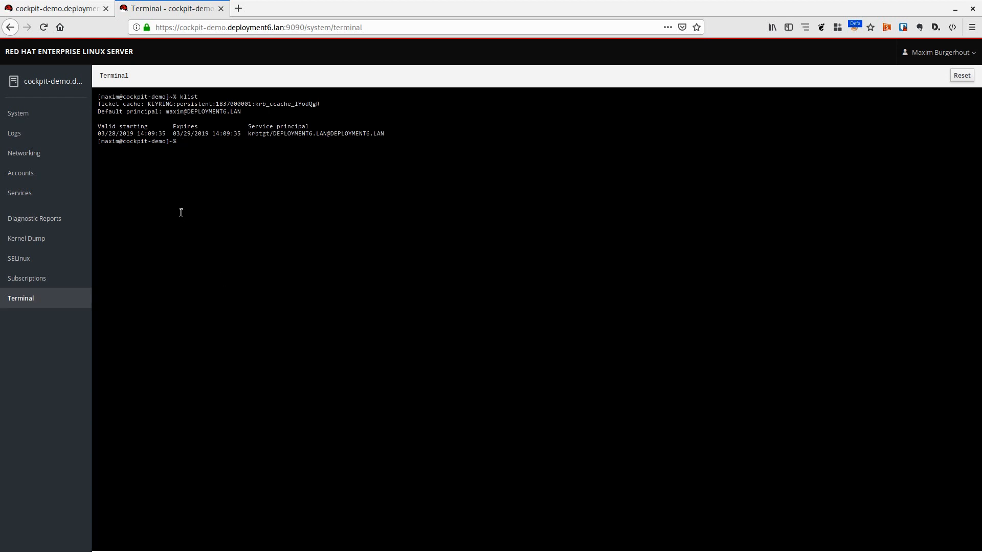
mouse_move(185, 216)
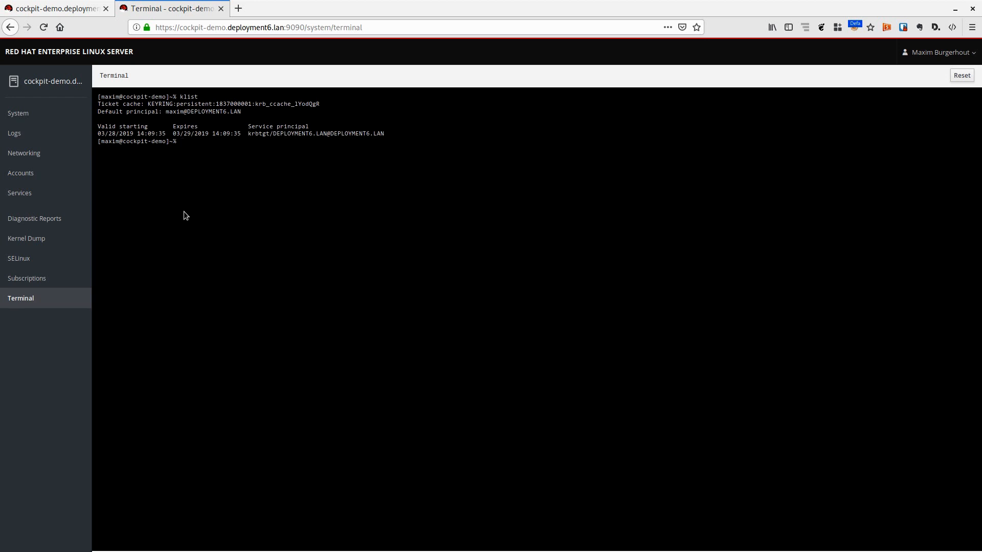
mouse_move(169, 219)
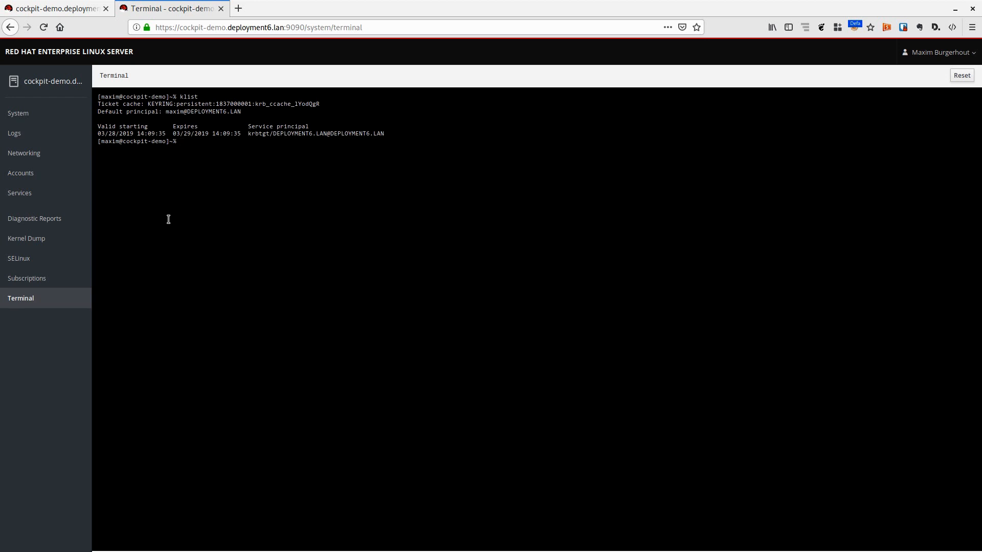
mouse_move(174, 221)
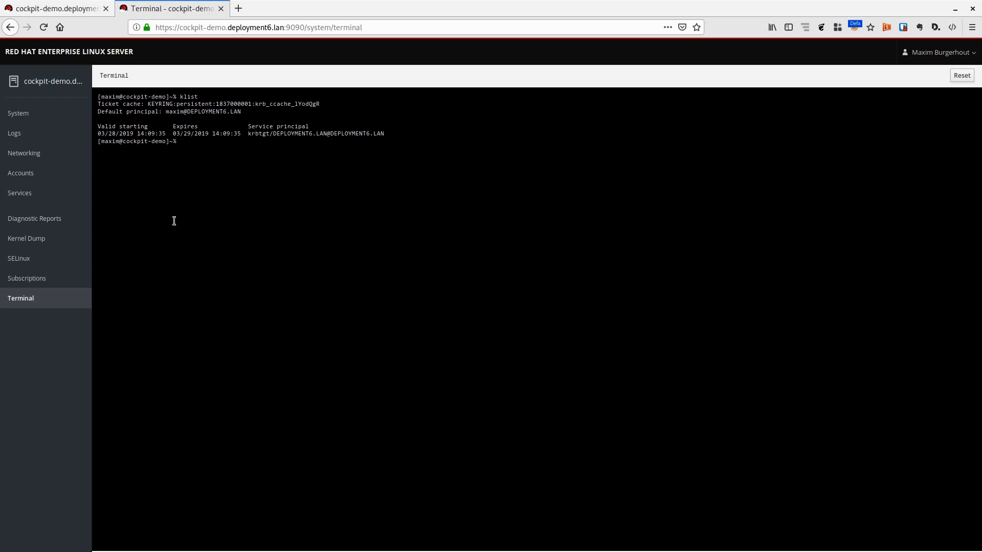
mouse_move(162, 71)
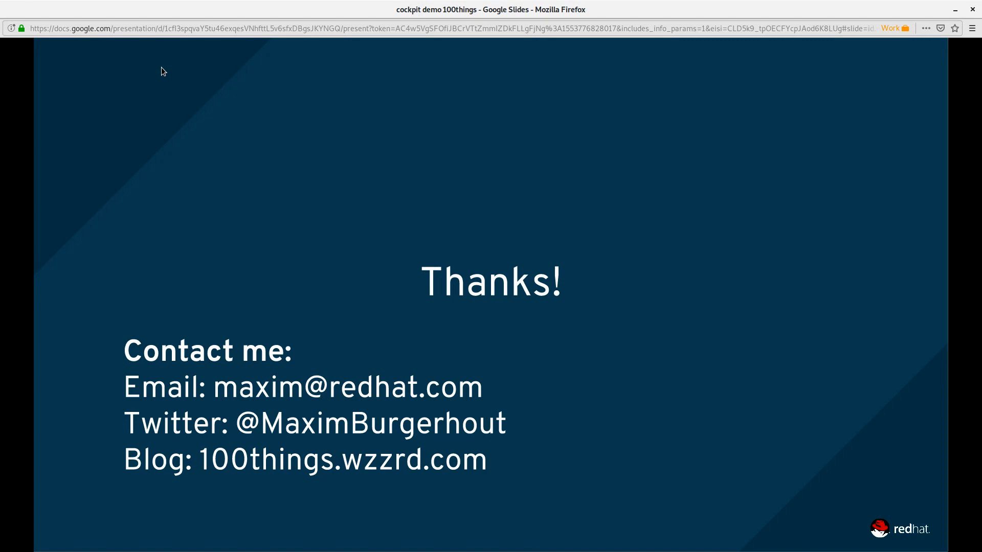
mouse_move(308, 327)
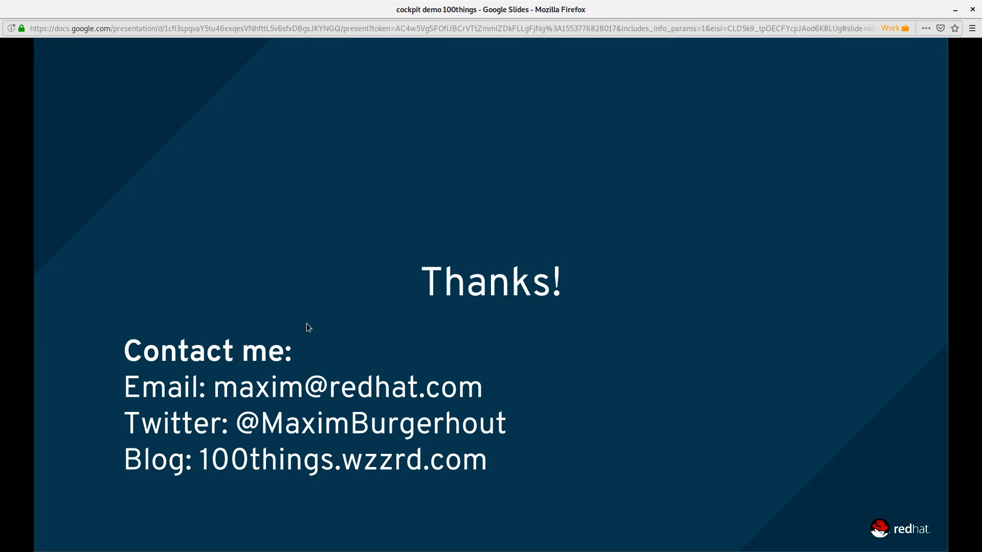
mouse_move(207, 459)
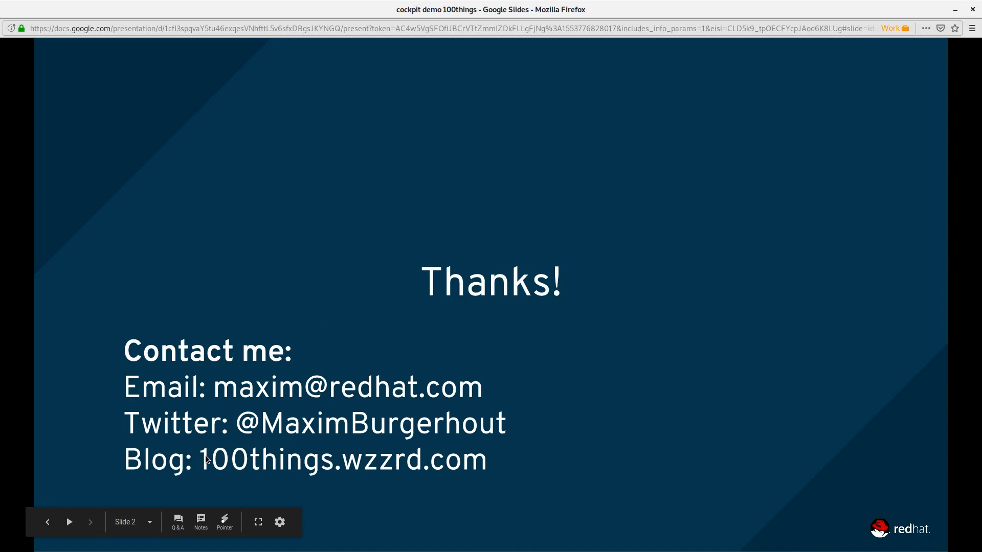
mouse_move(351, 431)
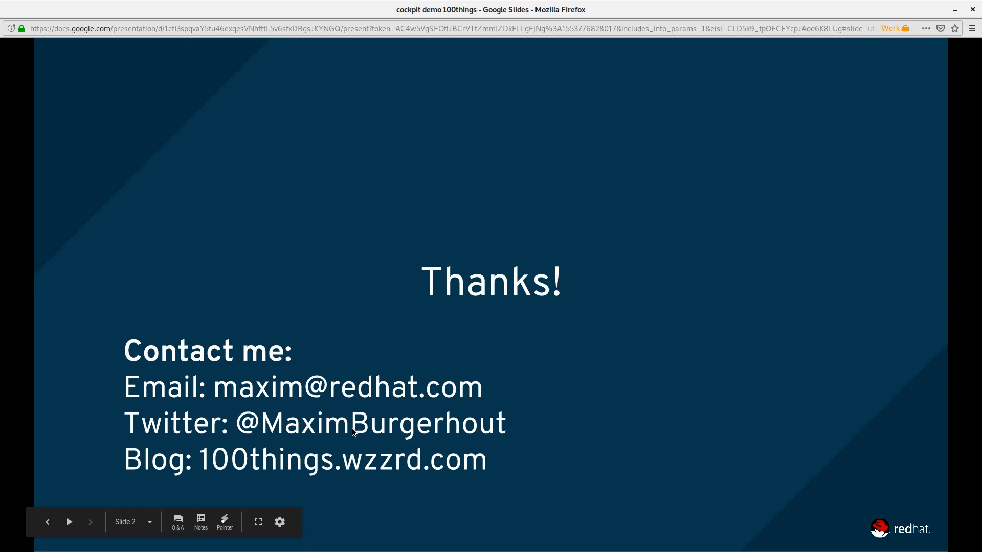